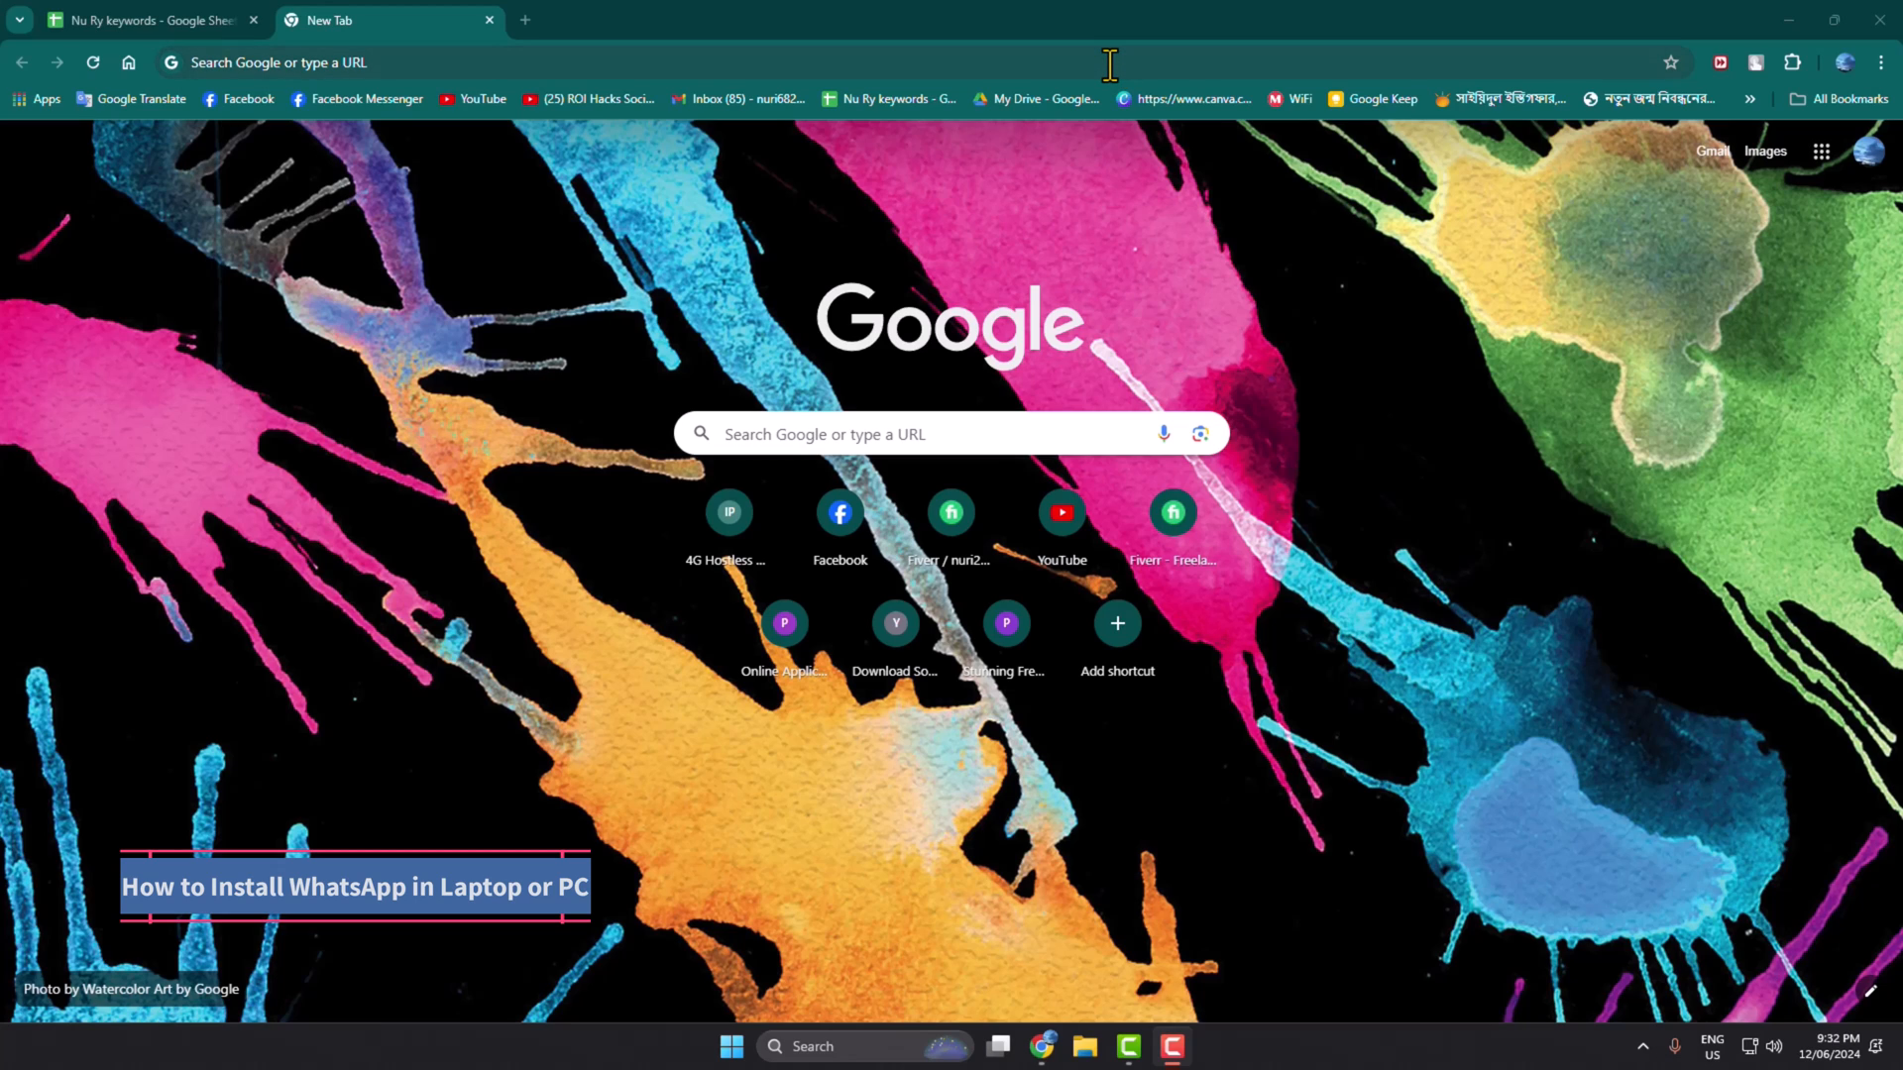
pyautogui.moveTo(1120, 69)
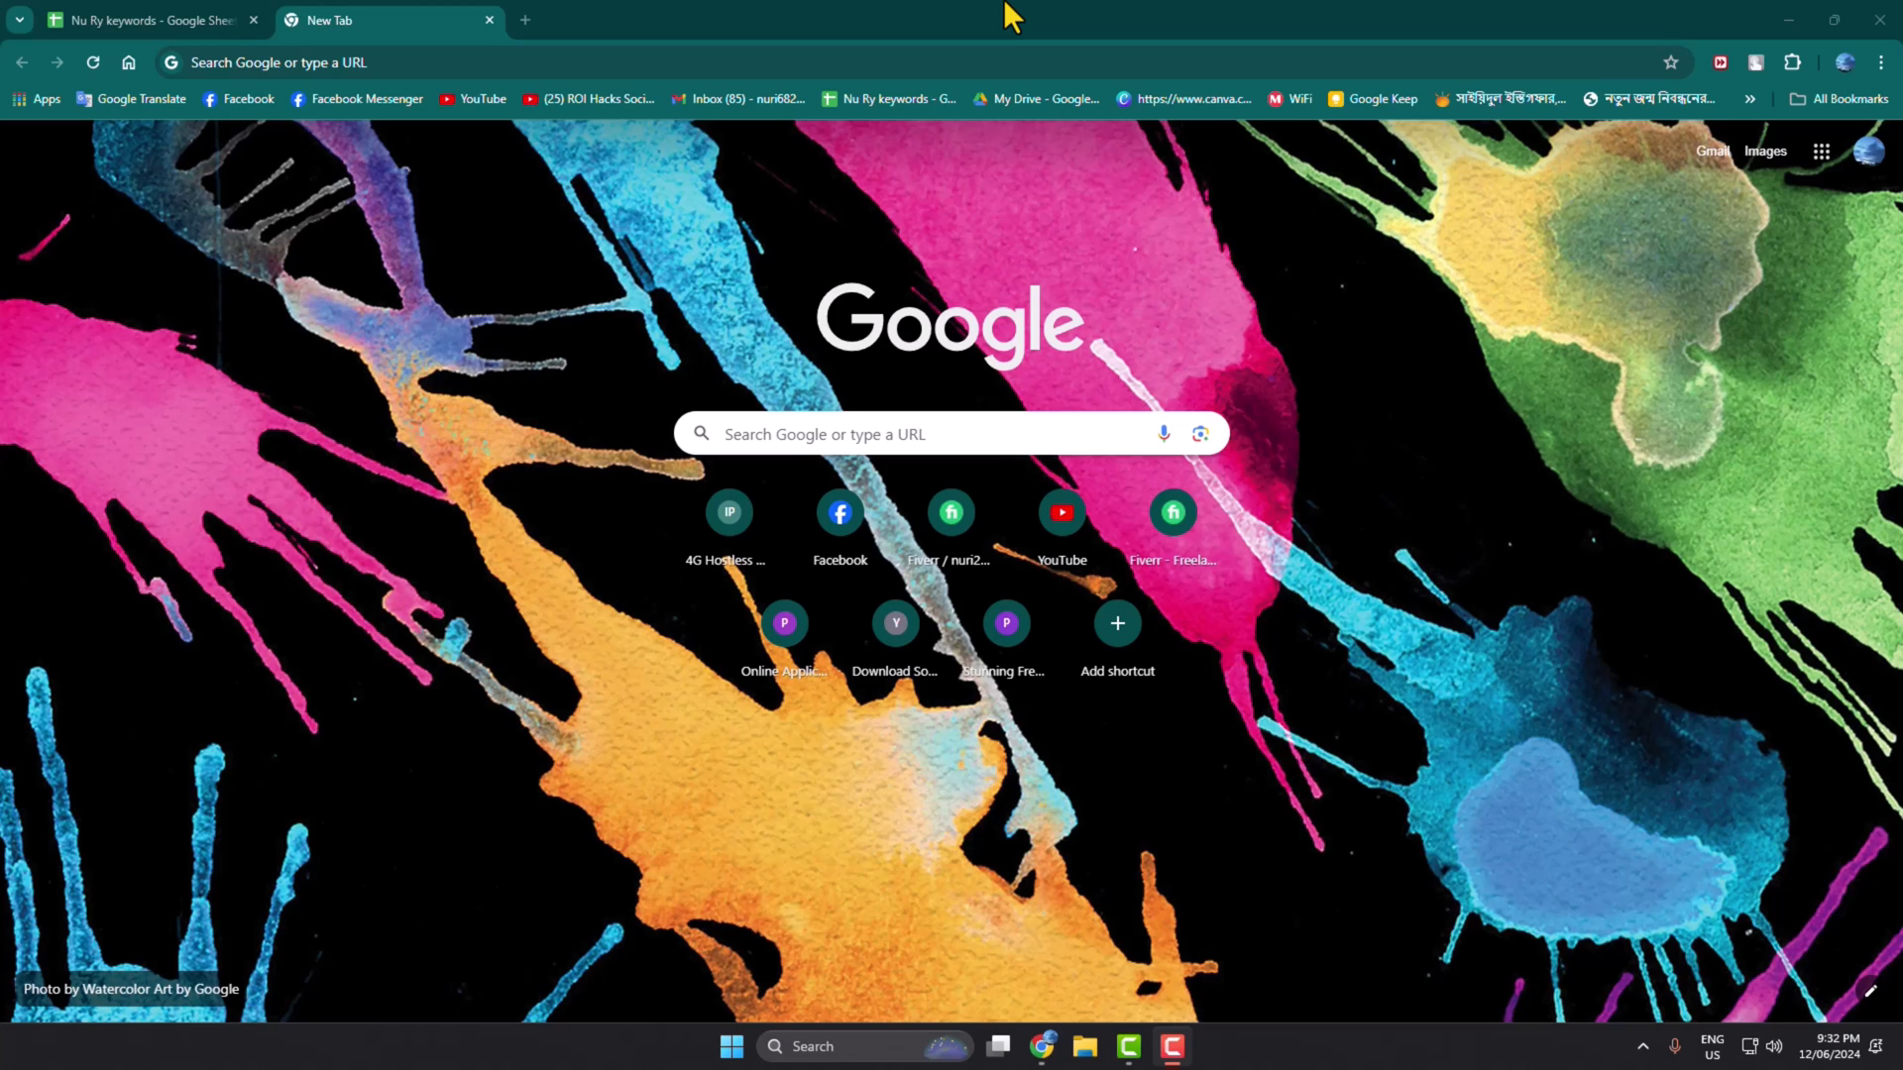
pyautogui.moveTo(1183, 981)
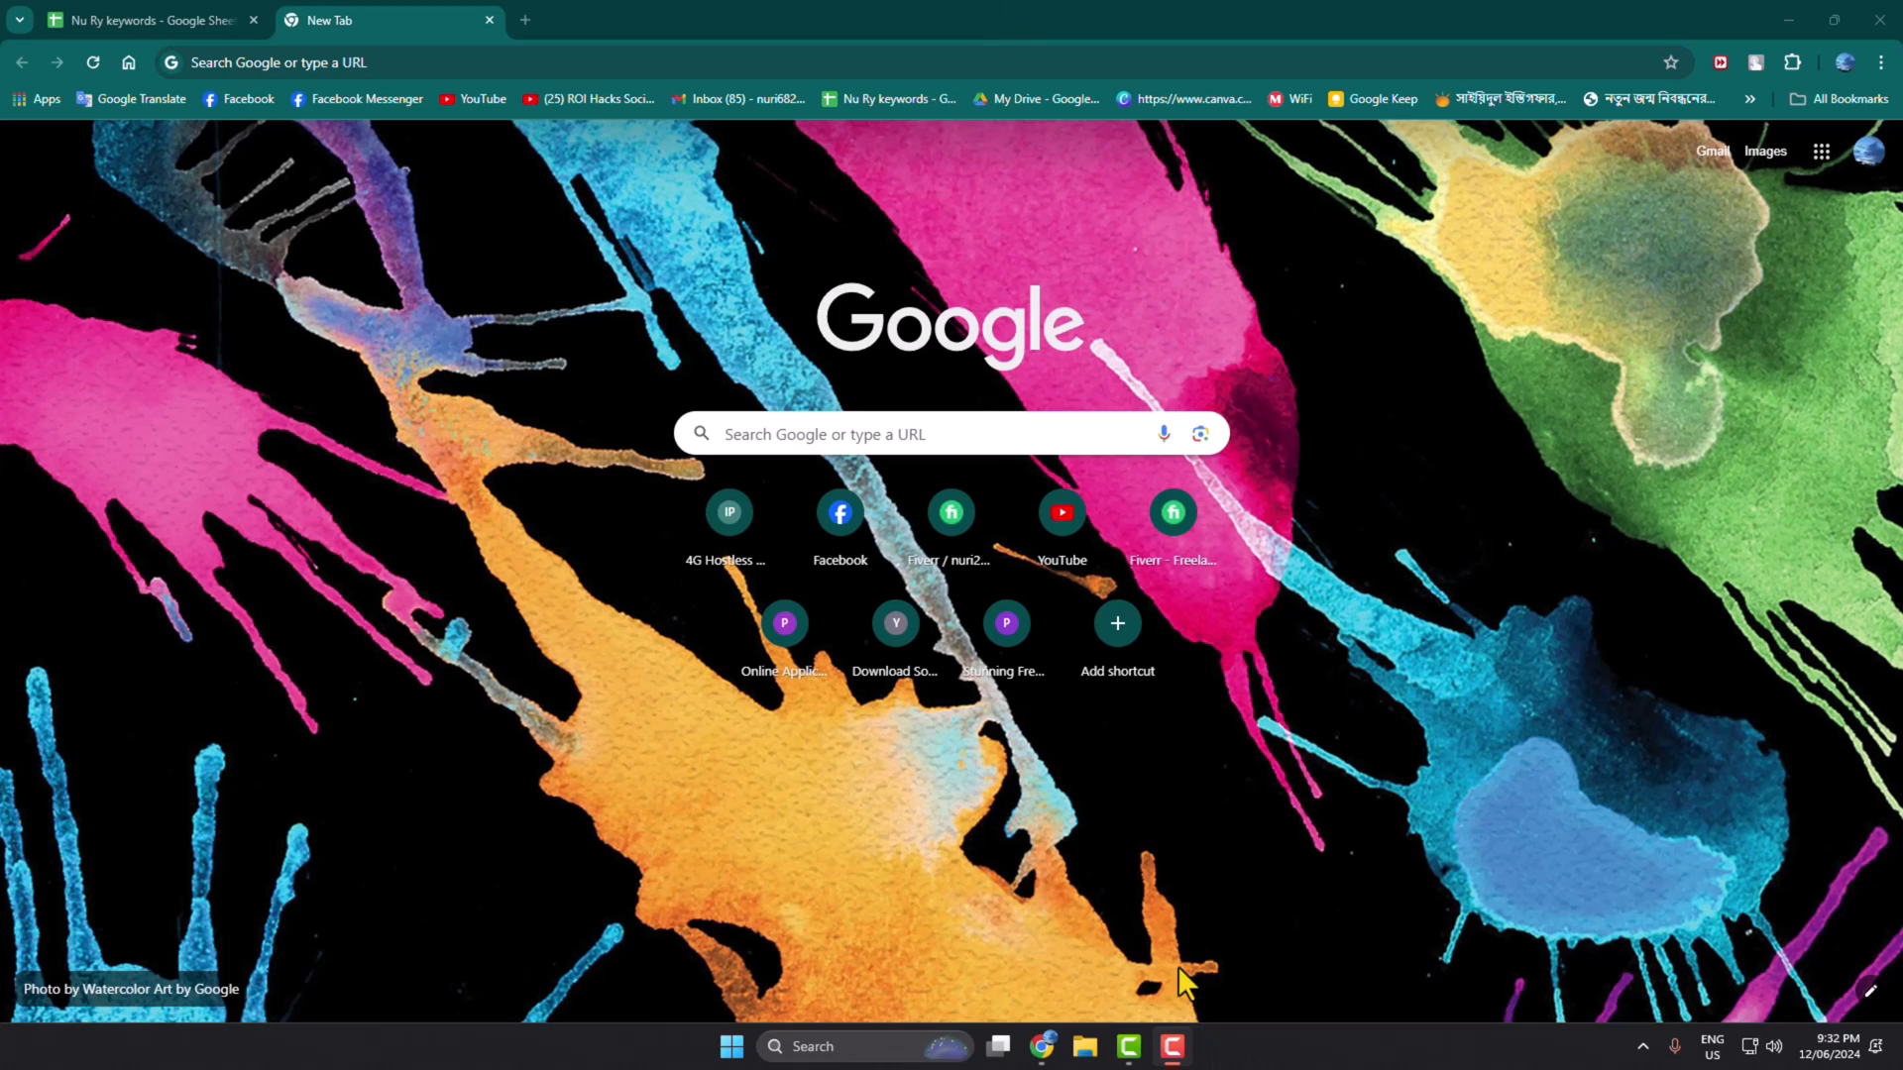
pyautogui.moveTo(686, 177)
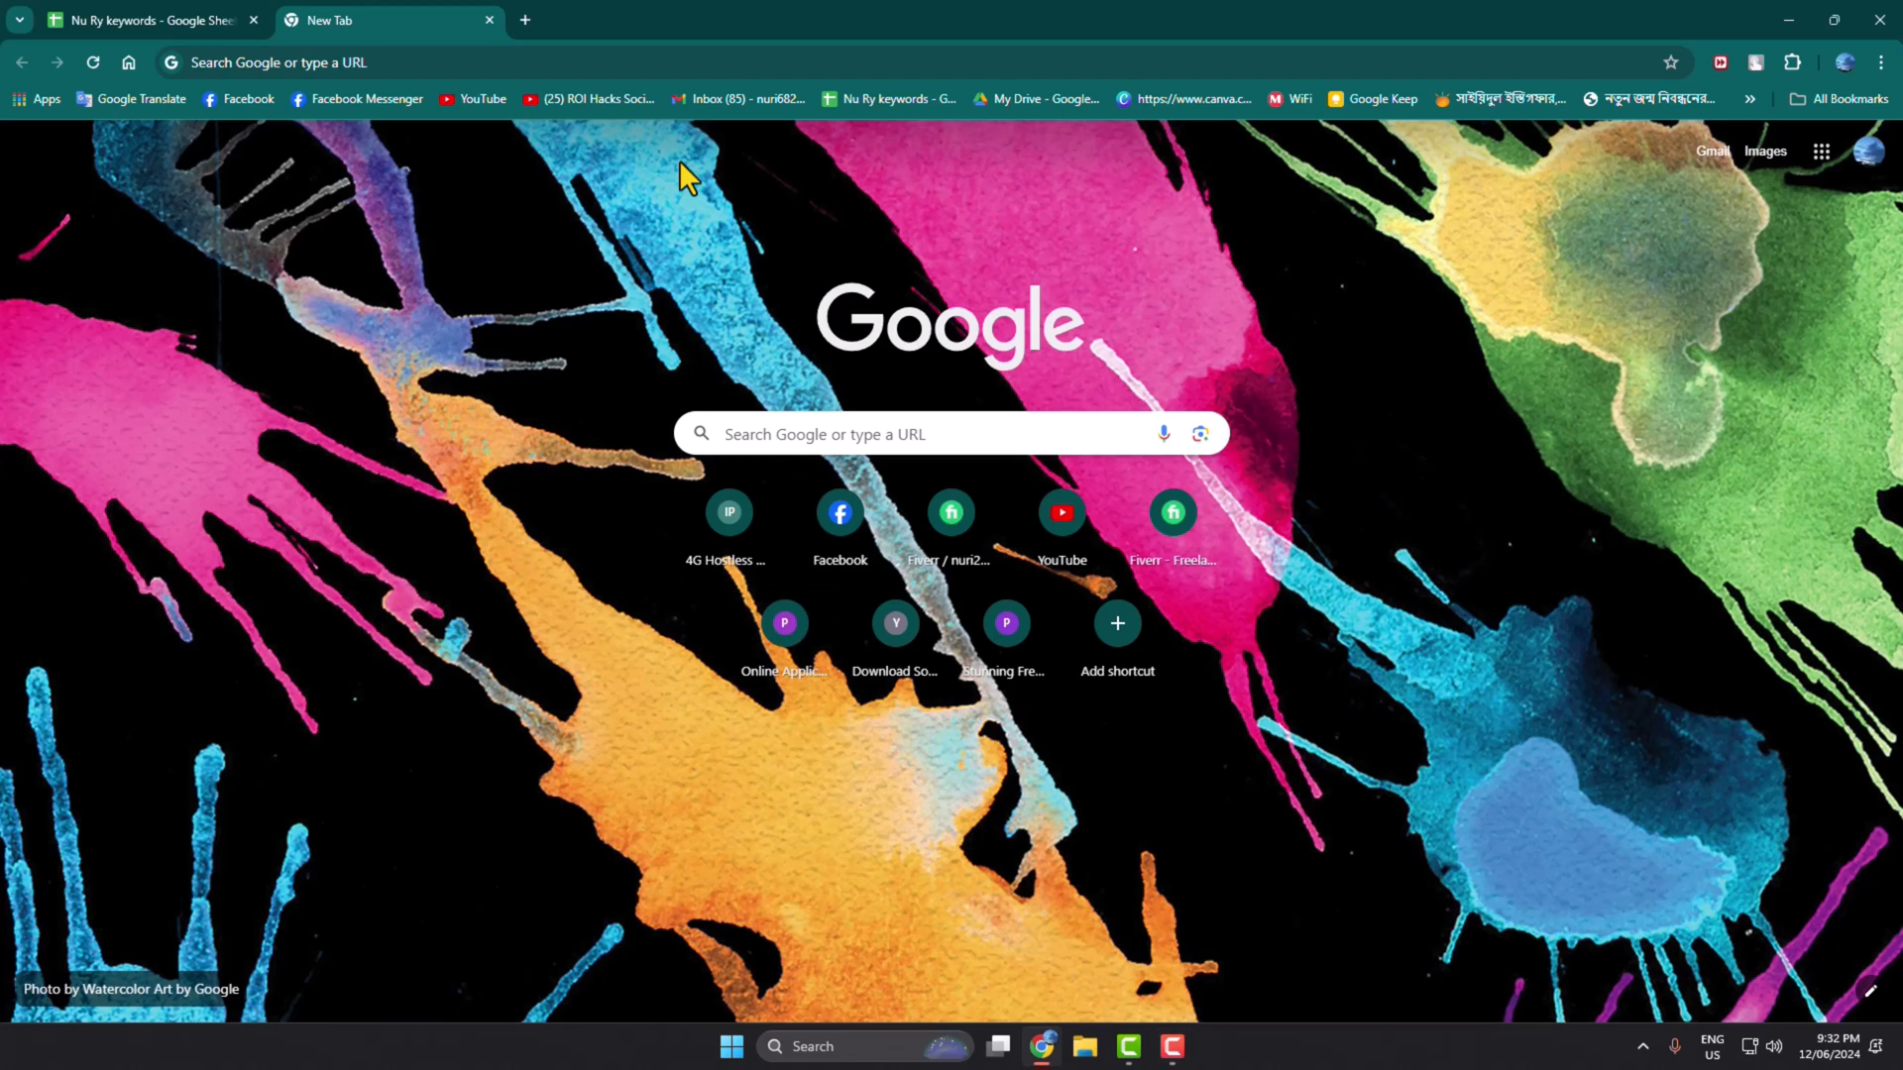
# Navigate the current tab to web.whatsapp.com, reaching the QR-code sign-in page.
pyautogui.click(486, 61)
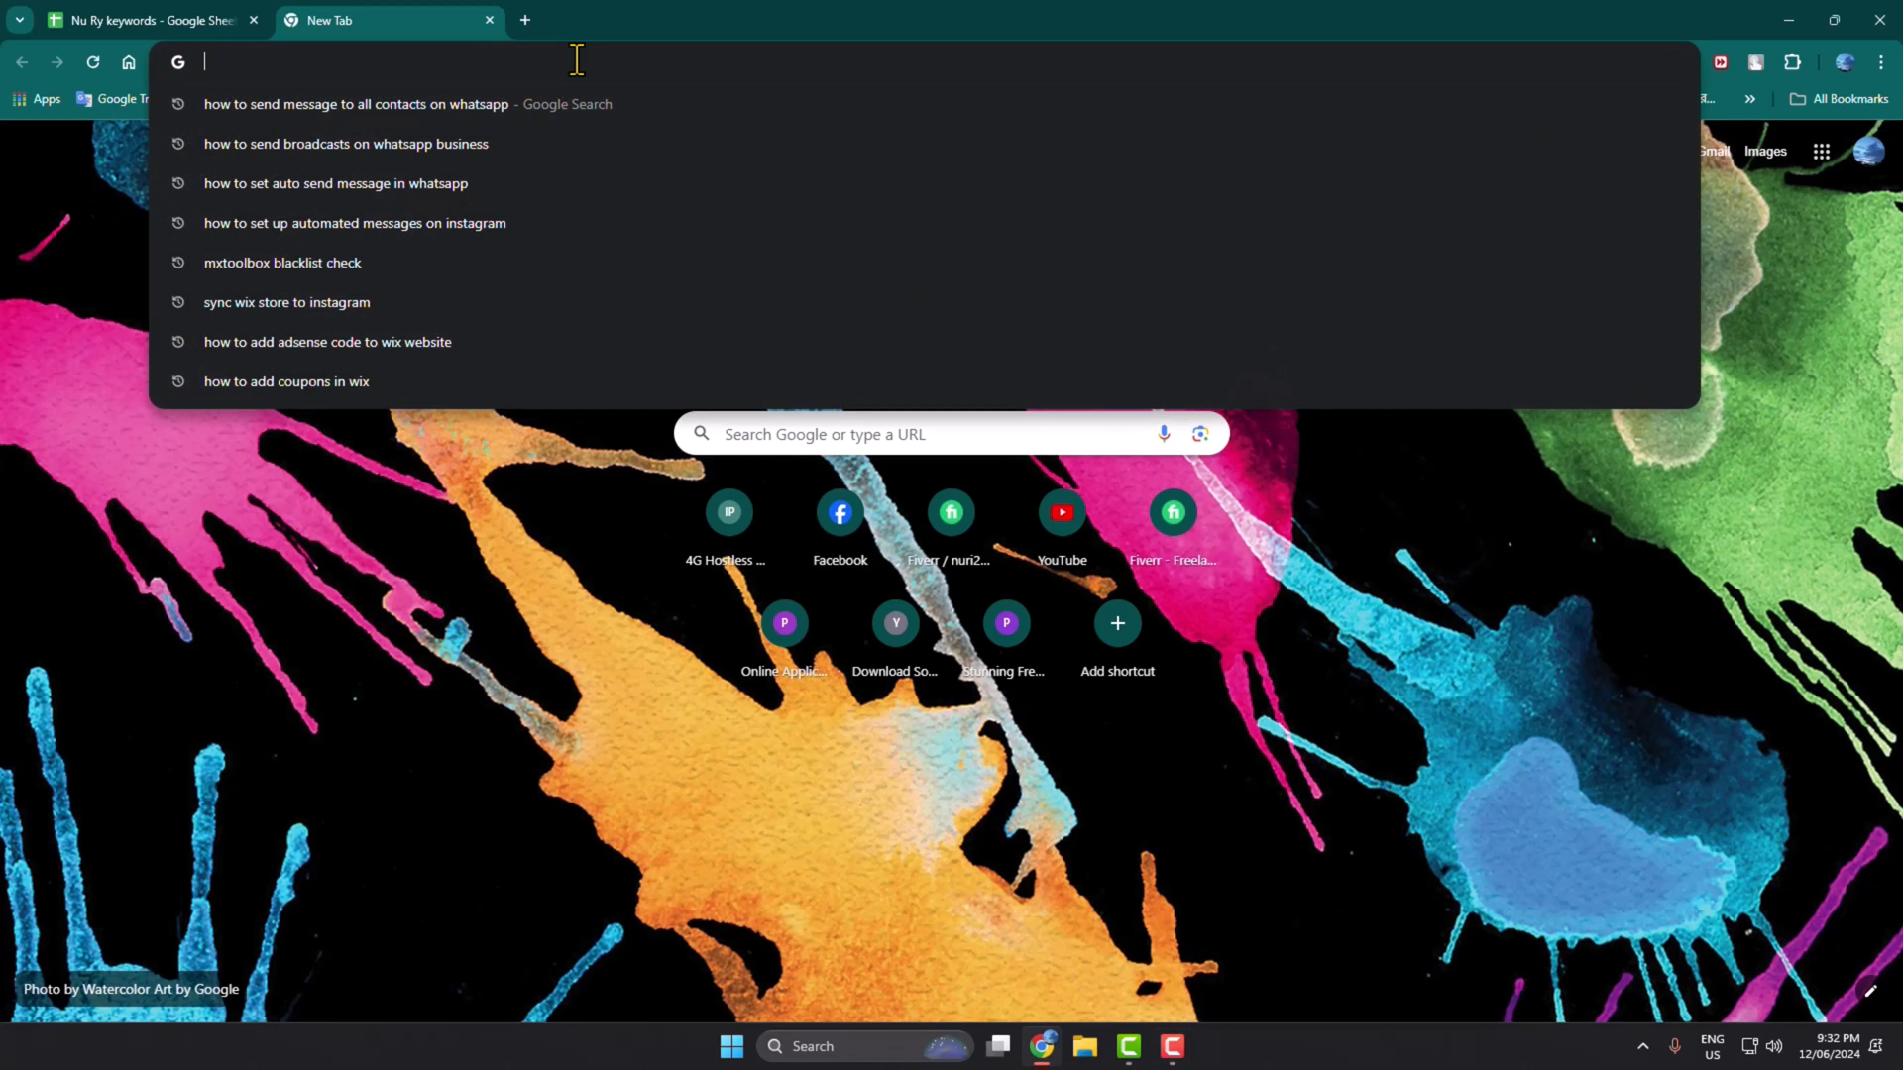
pyautogui.write('whois.com')
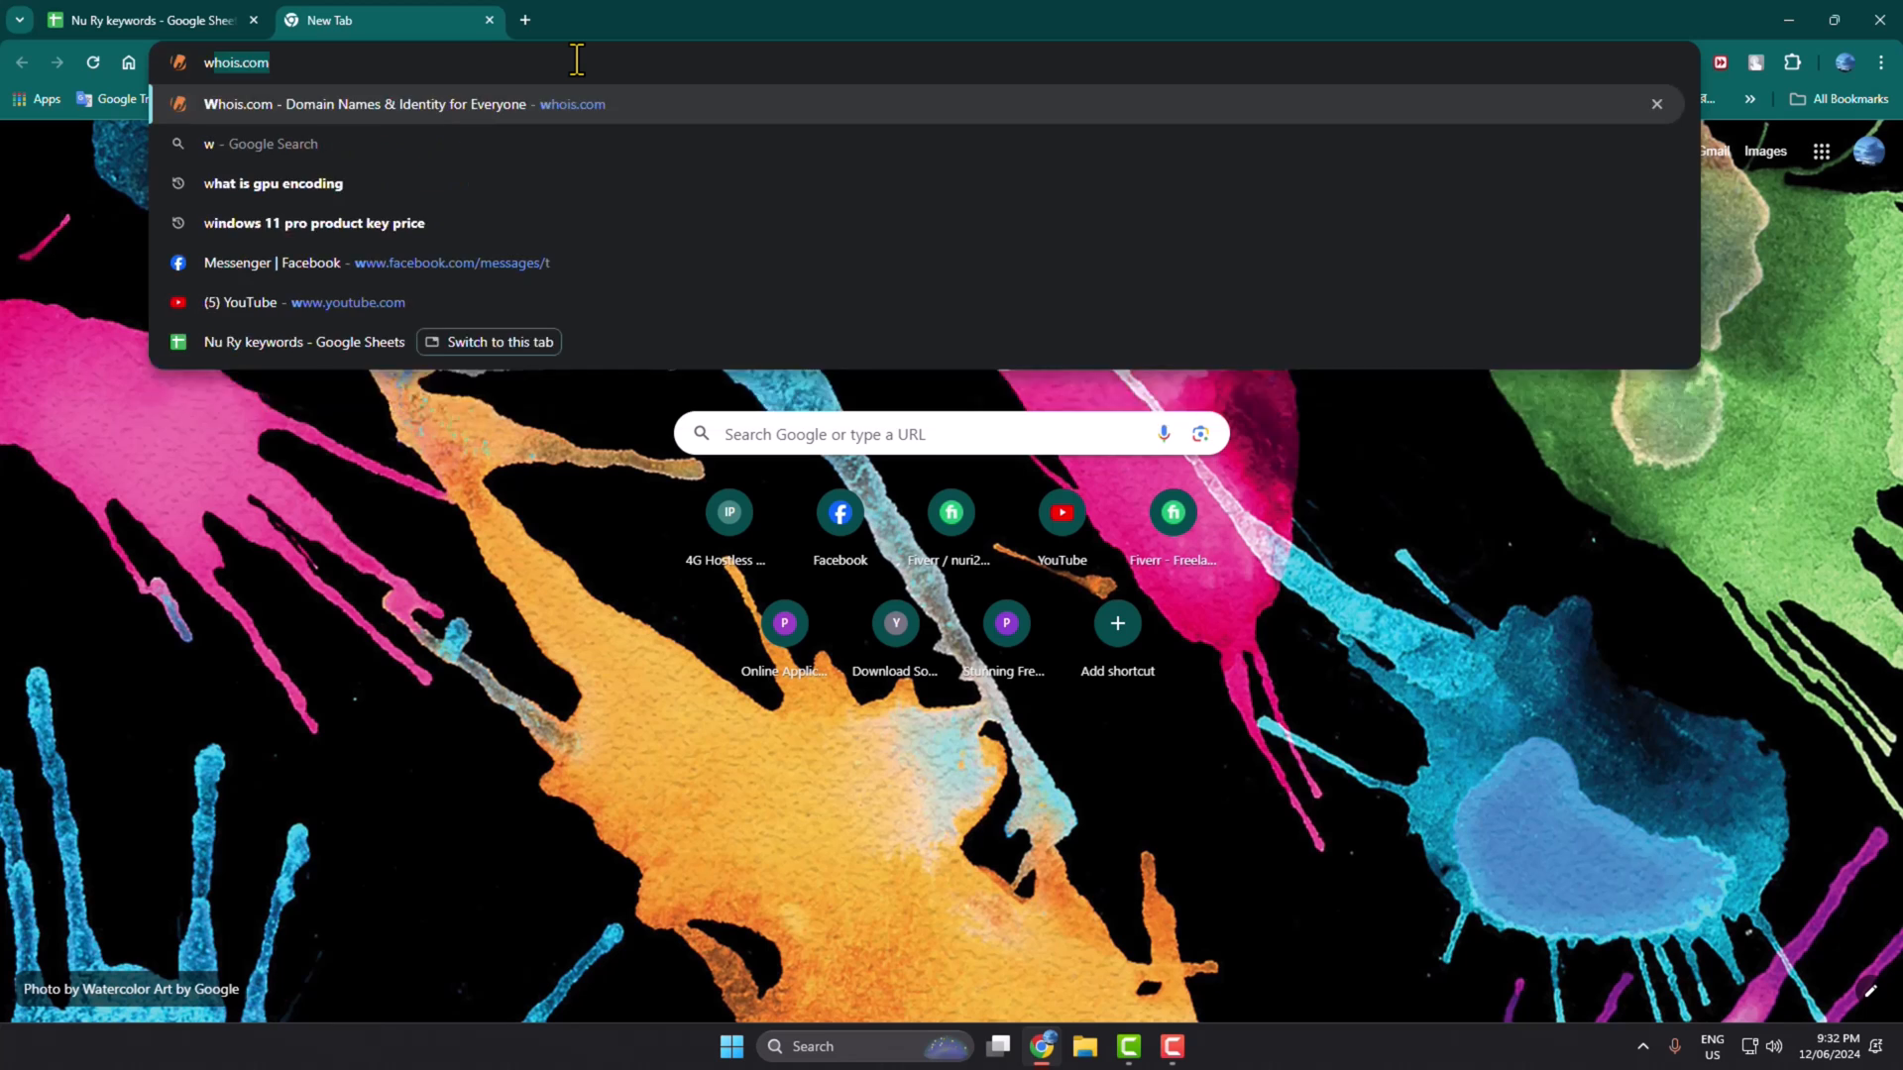
pyautogui.write('web.whatsapp')
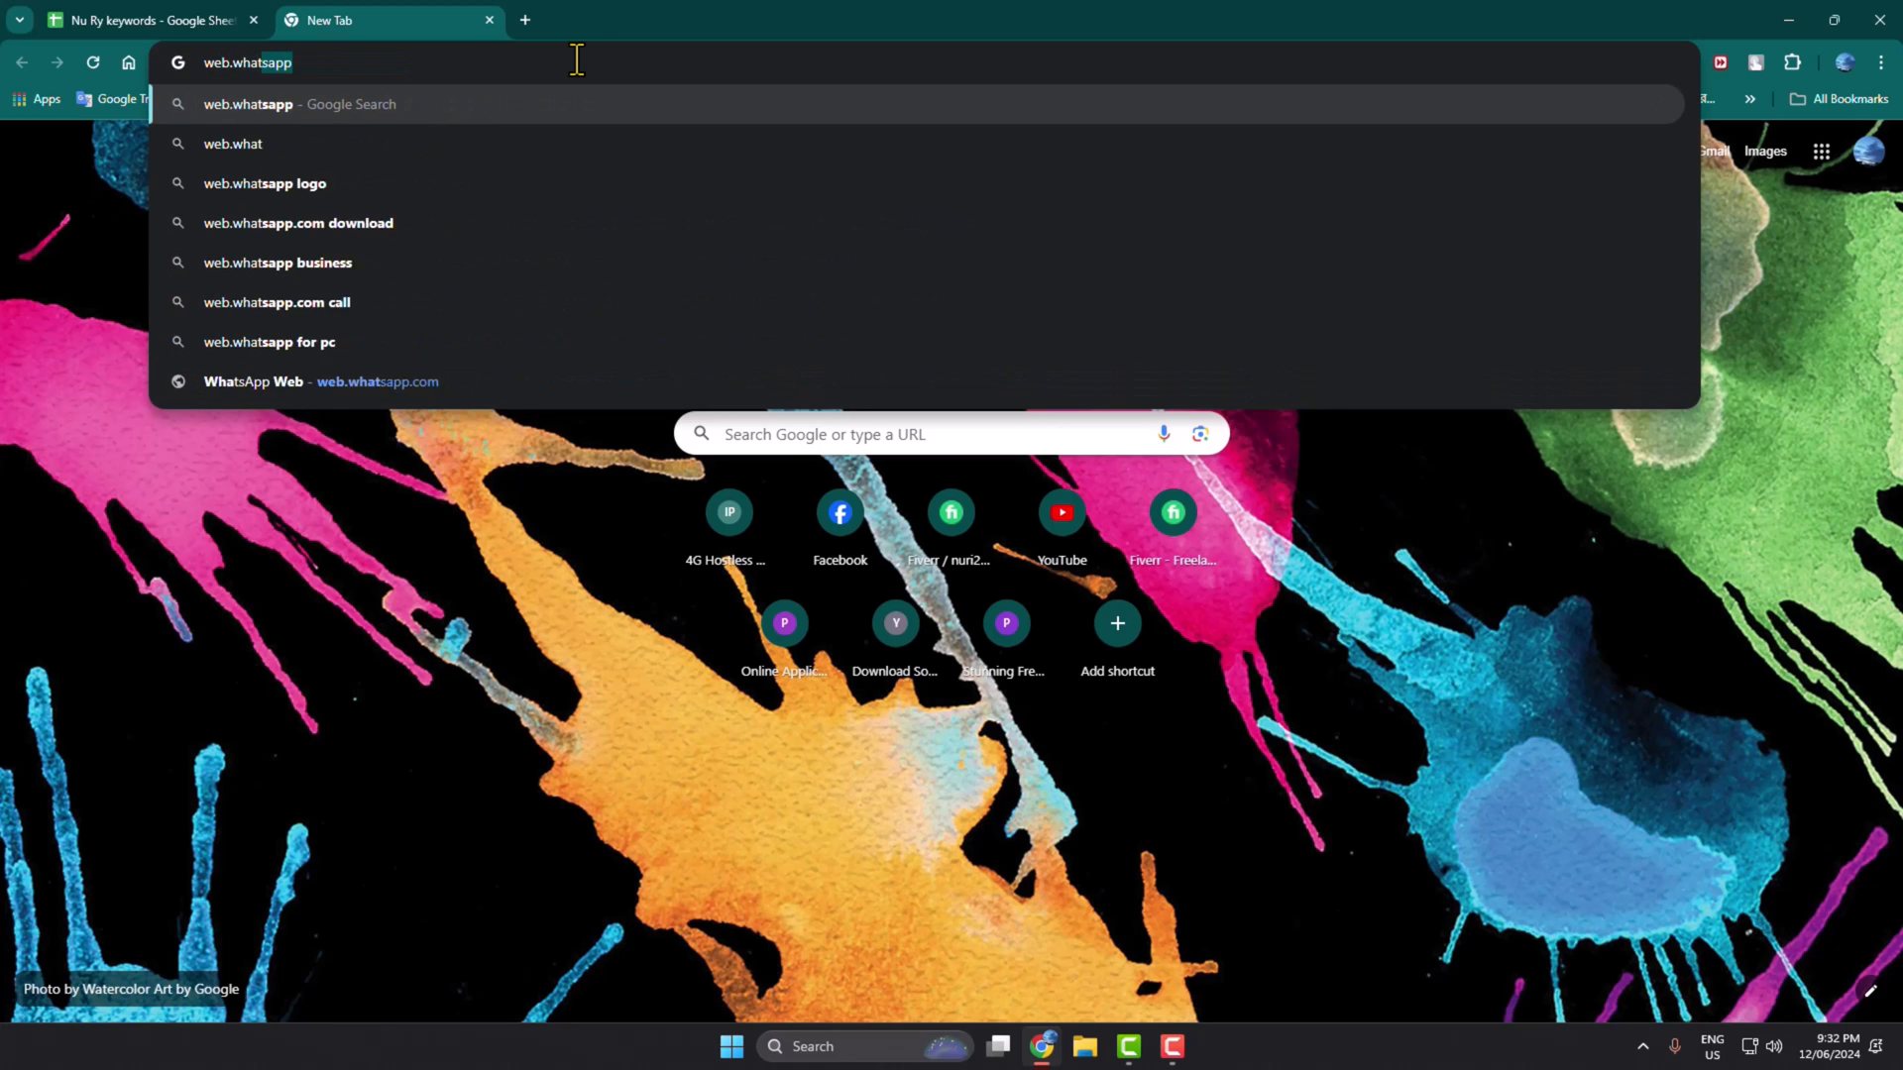
pyautogui.press('Return')
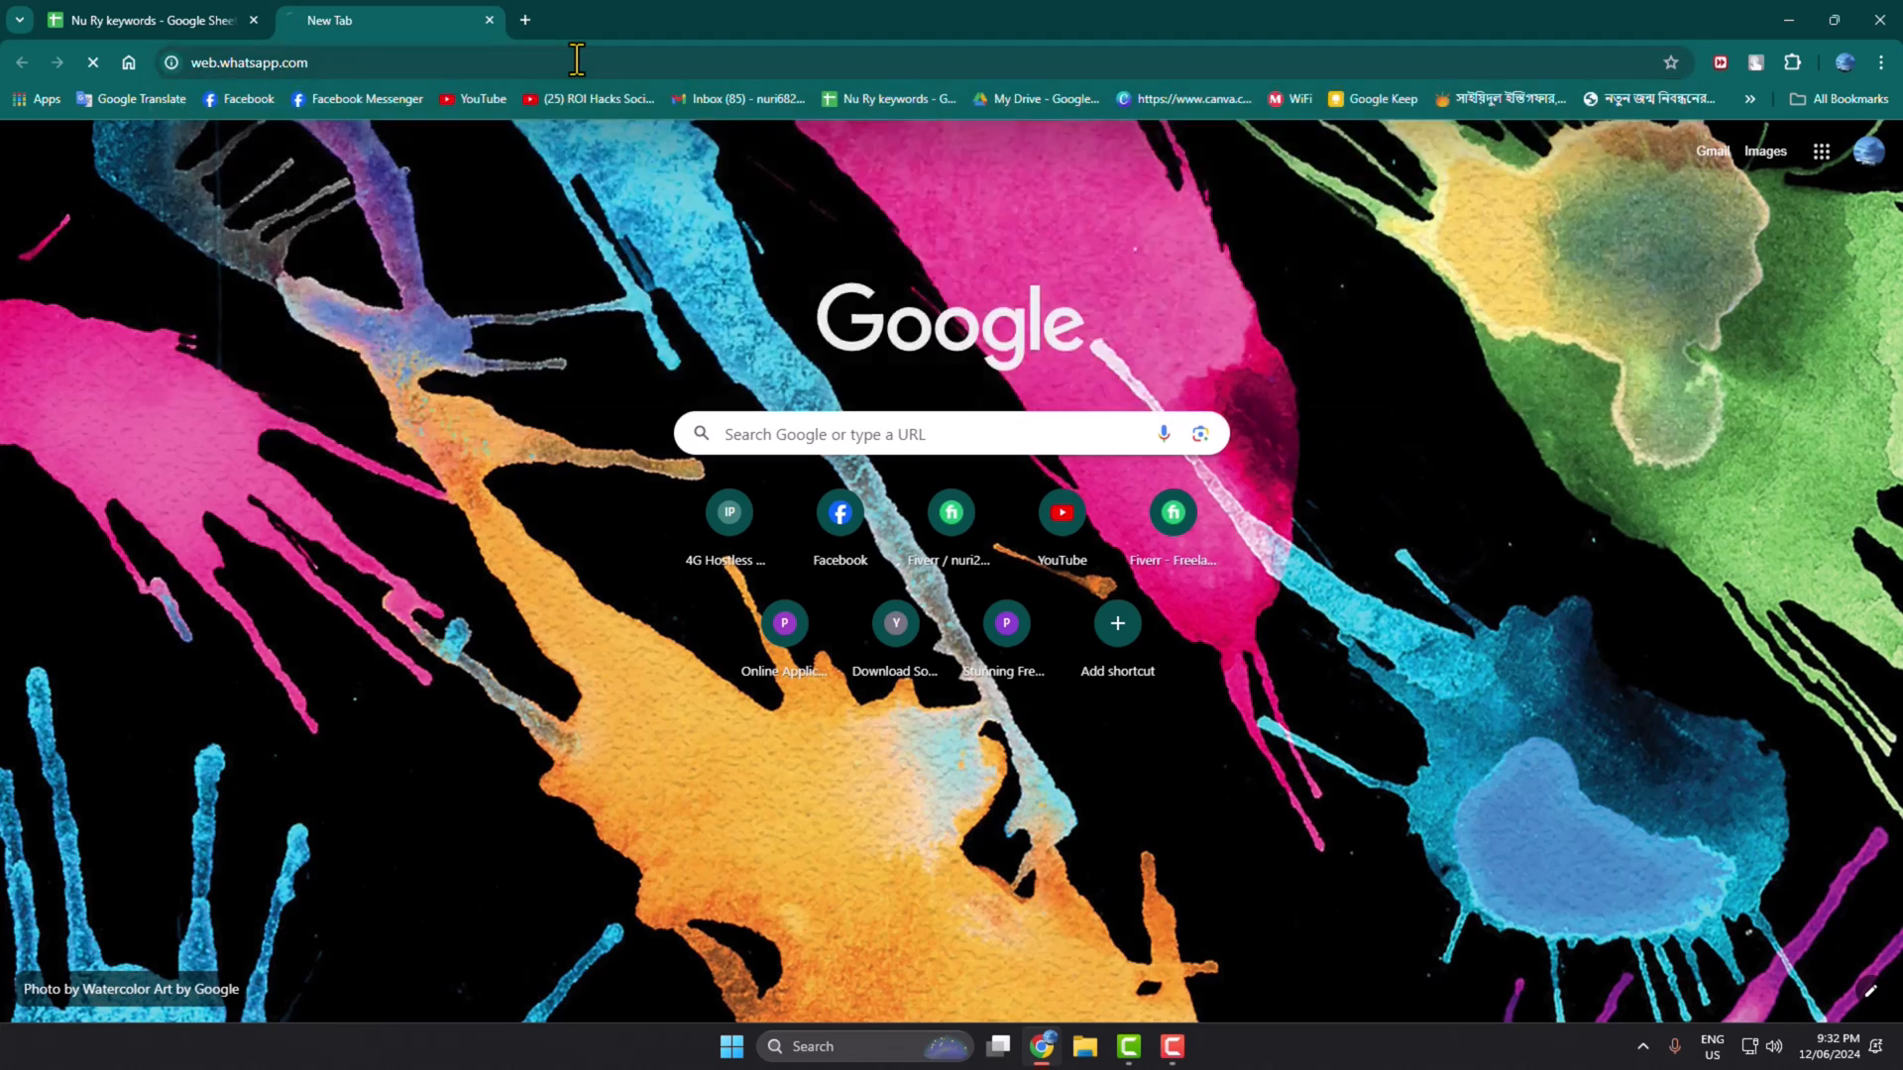
pyautogui.press('Return')
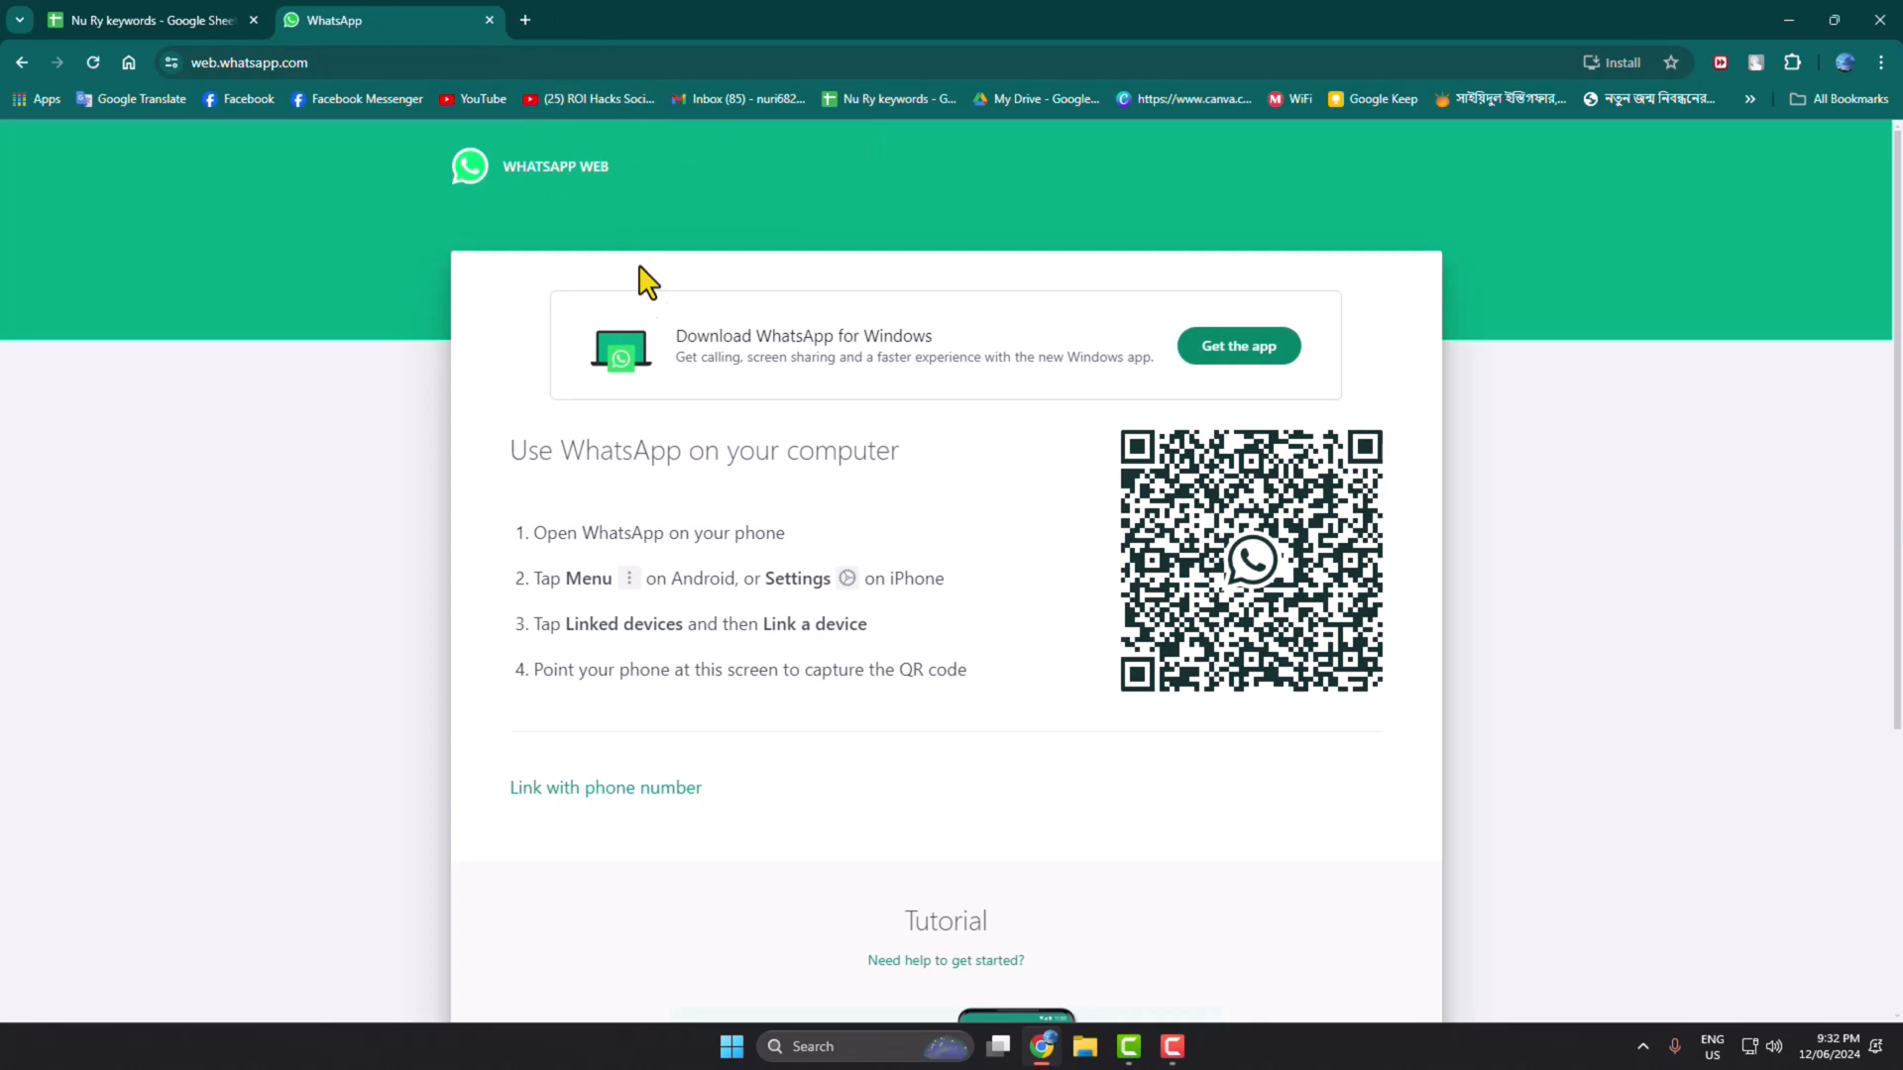
pyautogui.moveTo(1078, 596)
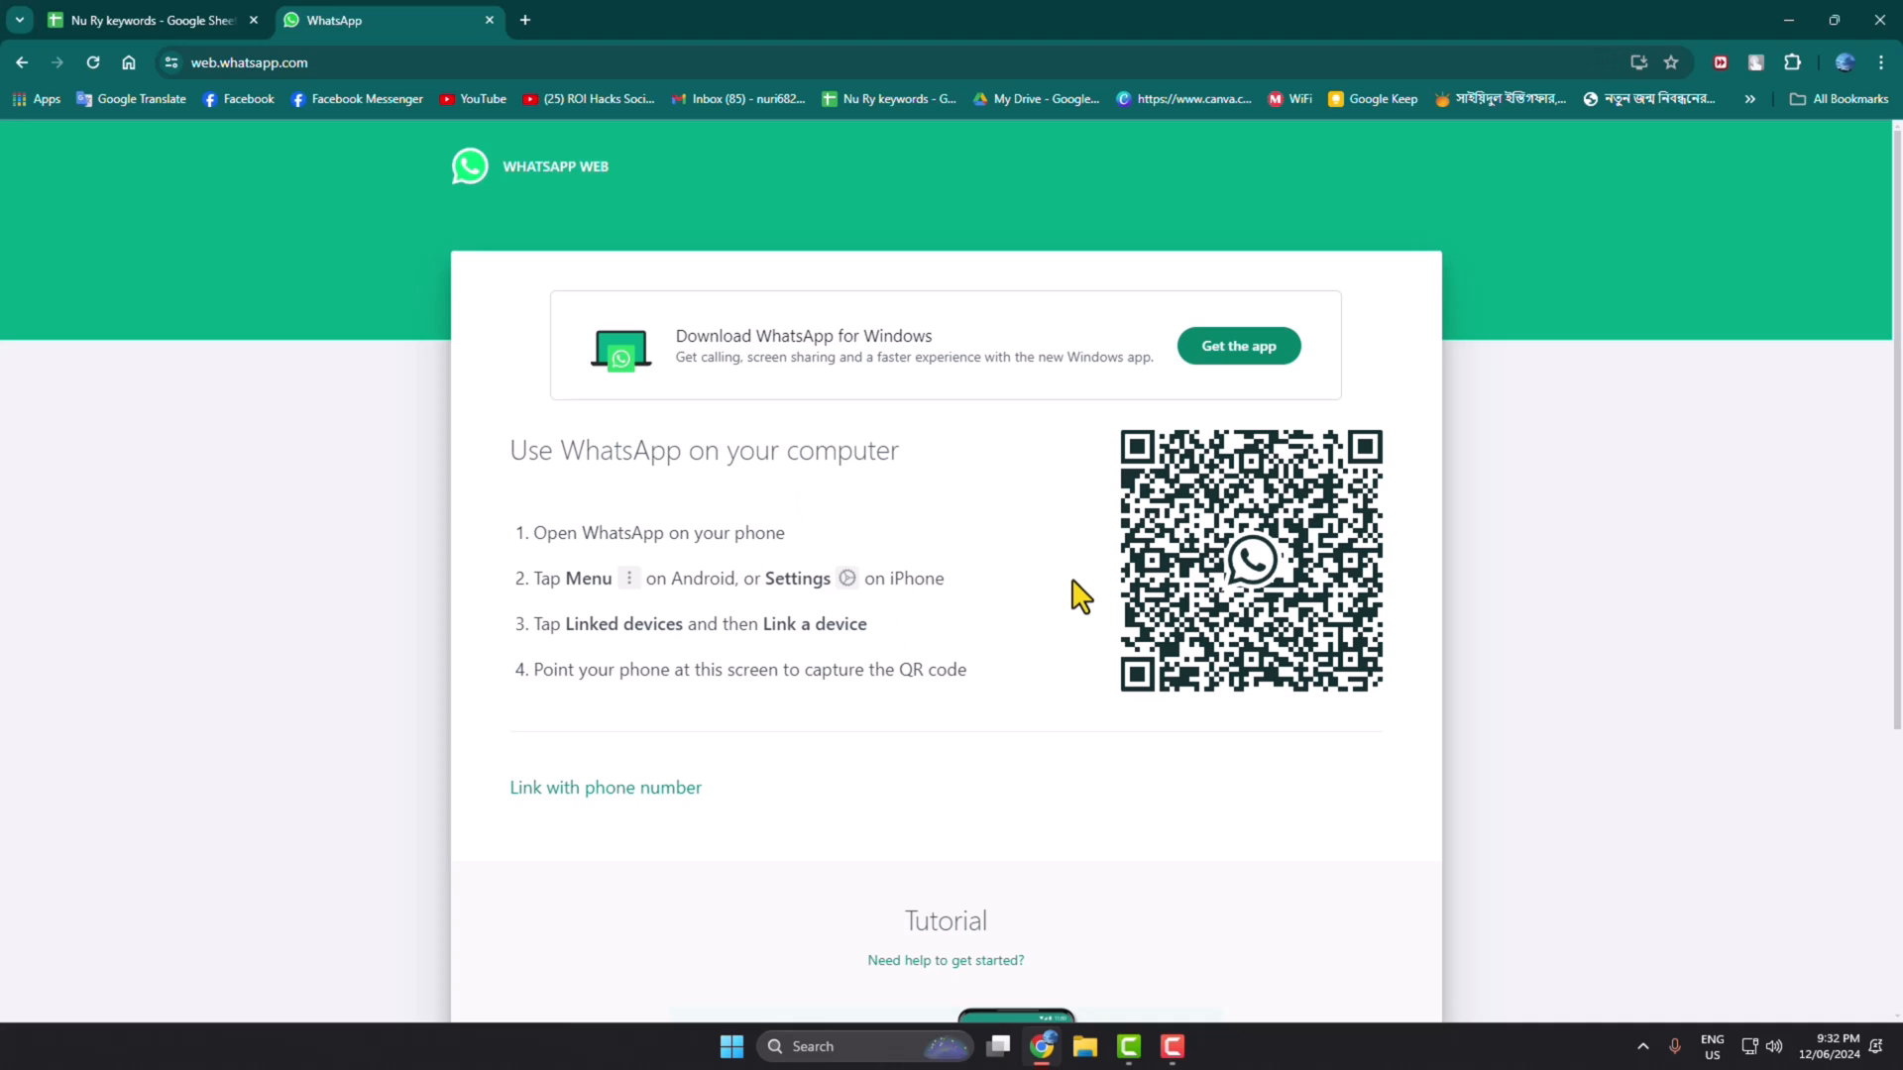
pyautogui.moveTo(1001, 624)
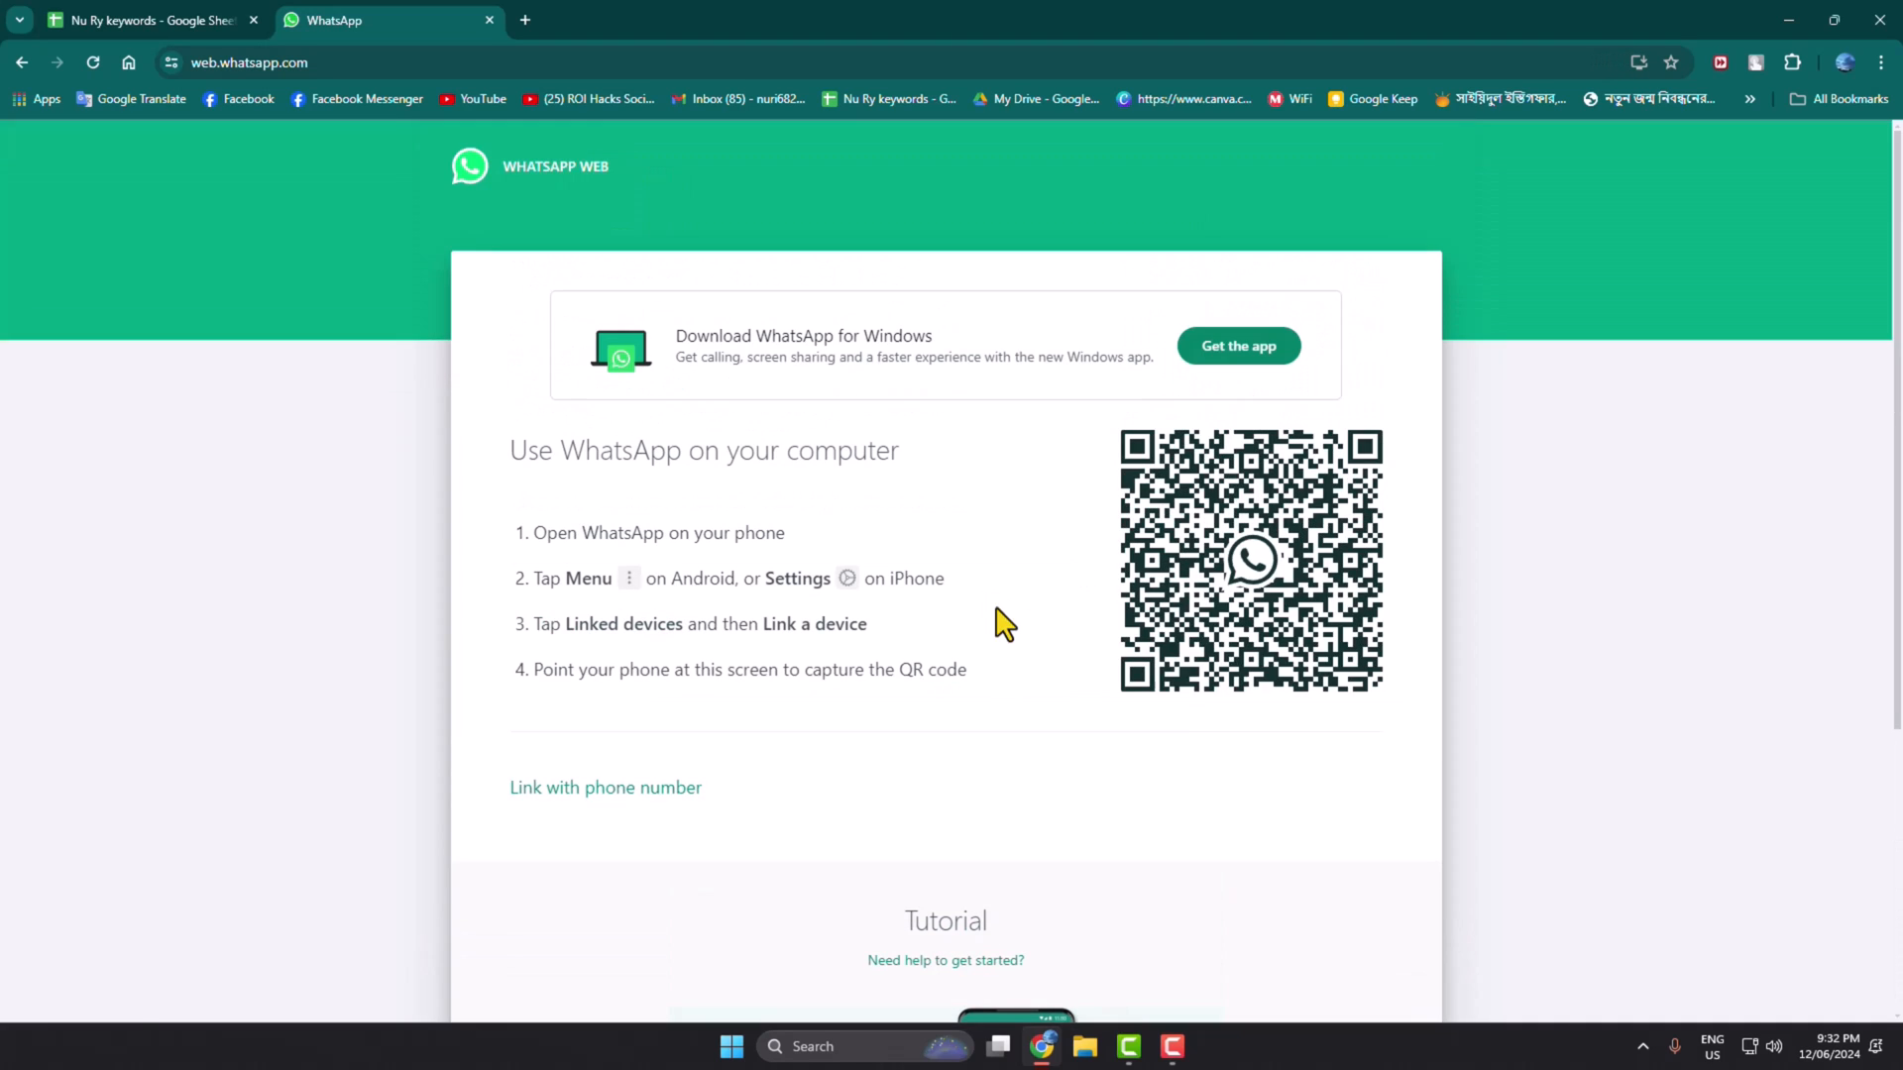
pyautogui.moveTo(650, 577)
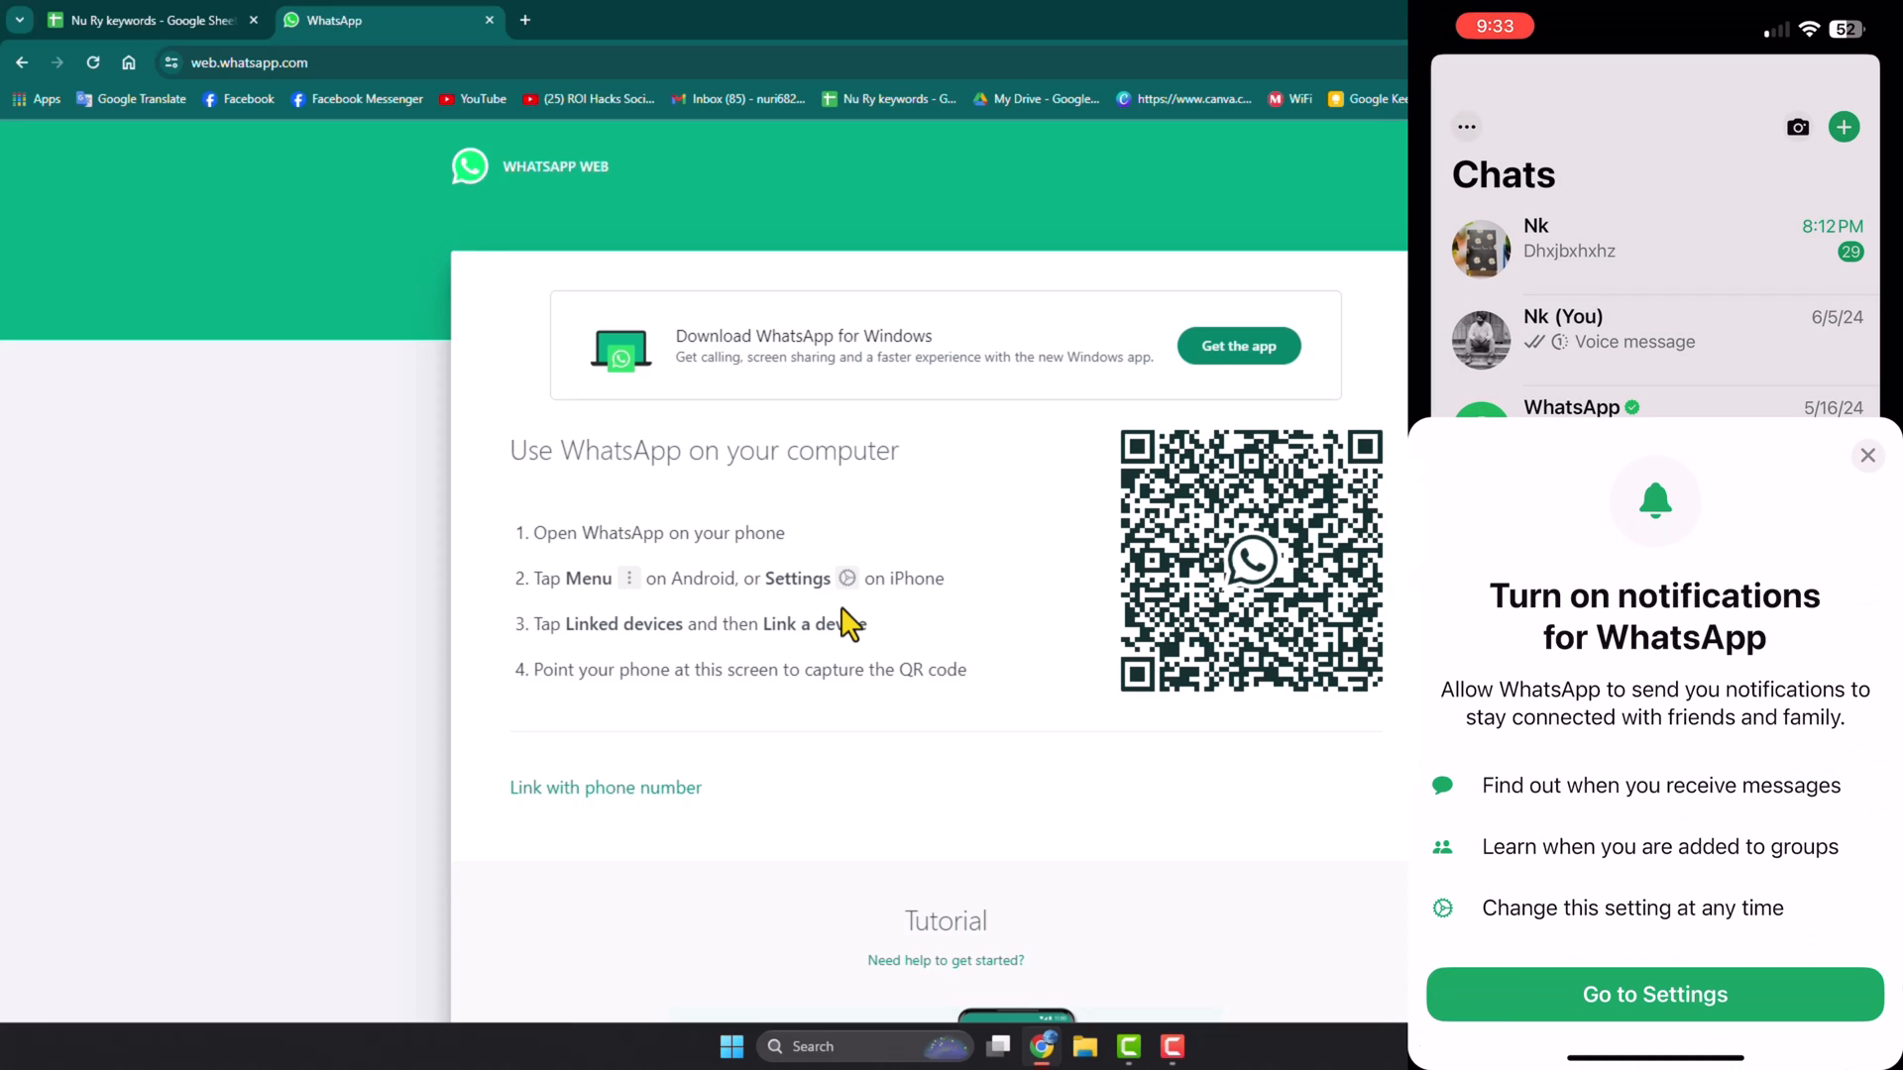
# From the phone's Settings, reach Linked devices and begin linking a new device.
pyautogui.click(1867, 456)
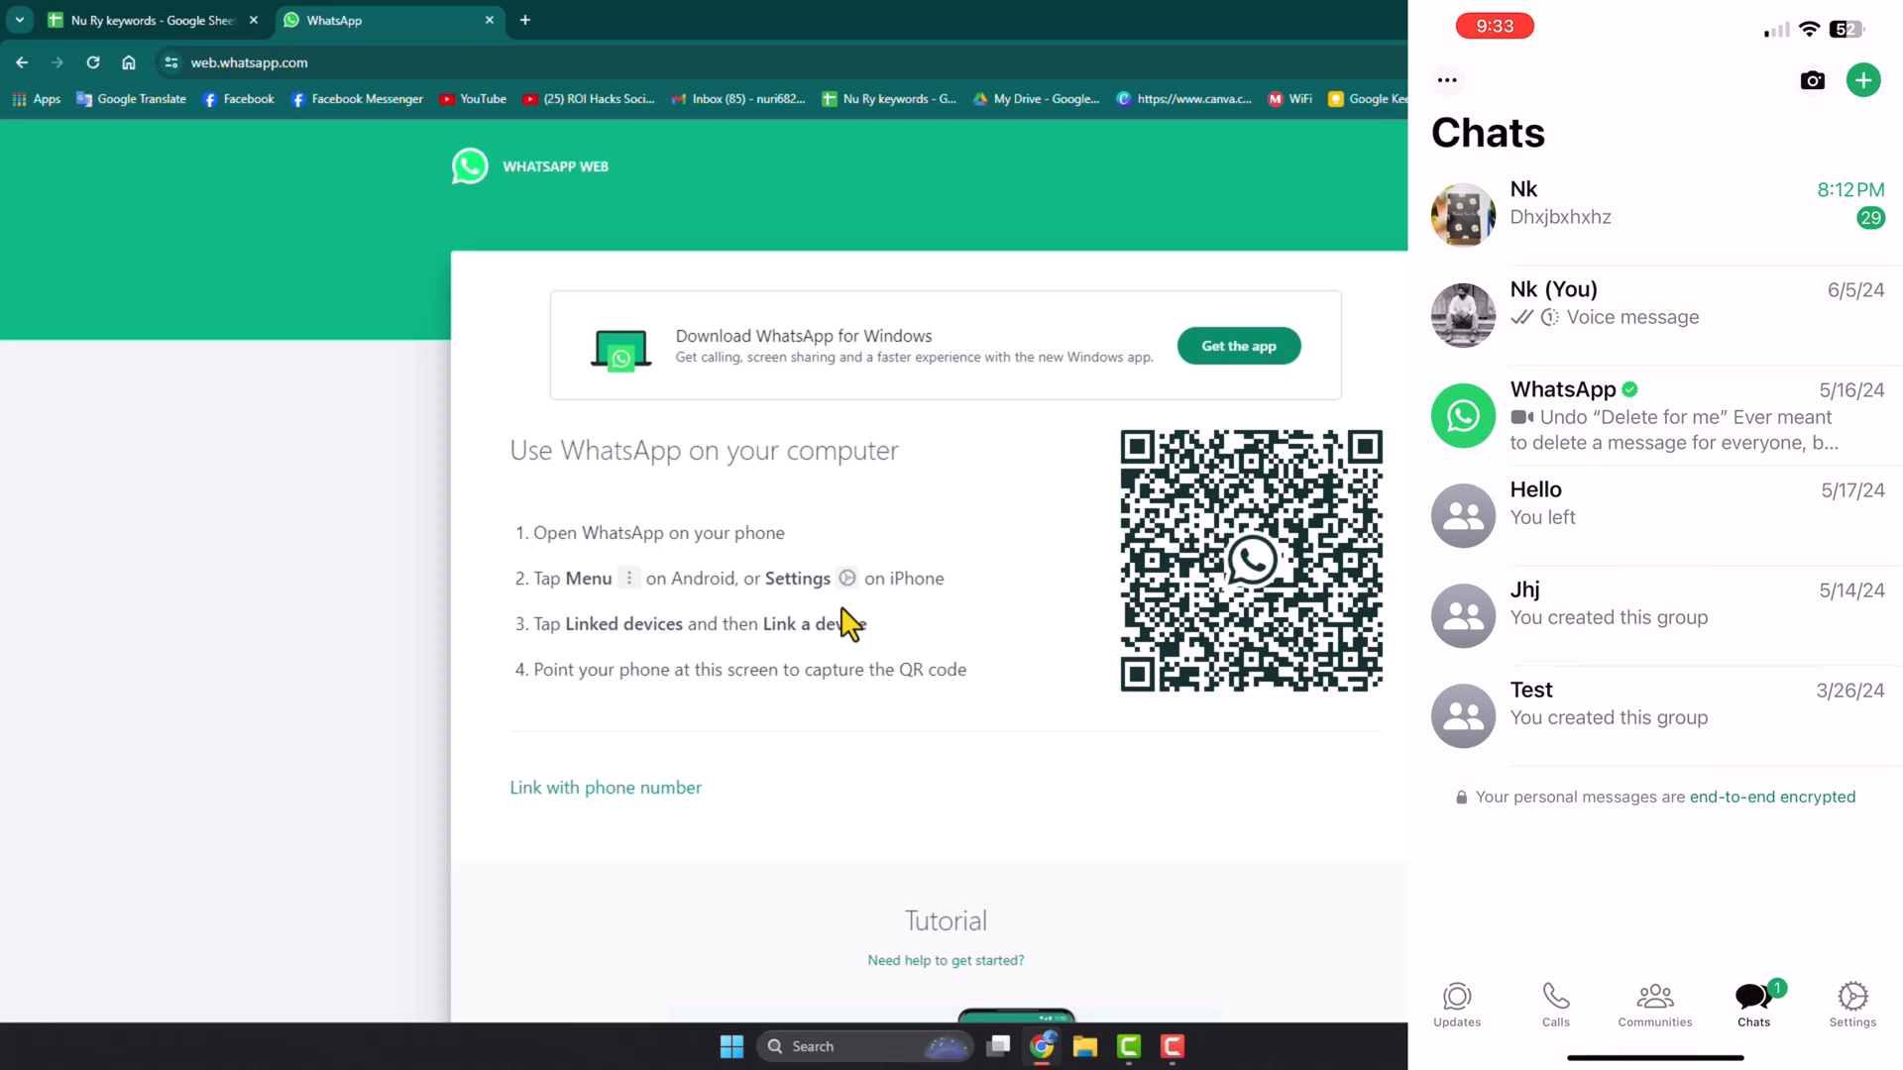
pyautogui.click(1851, 1001)
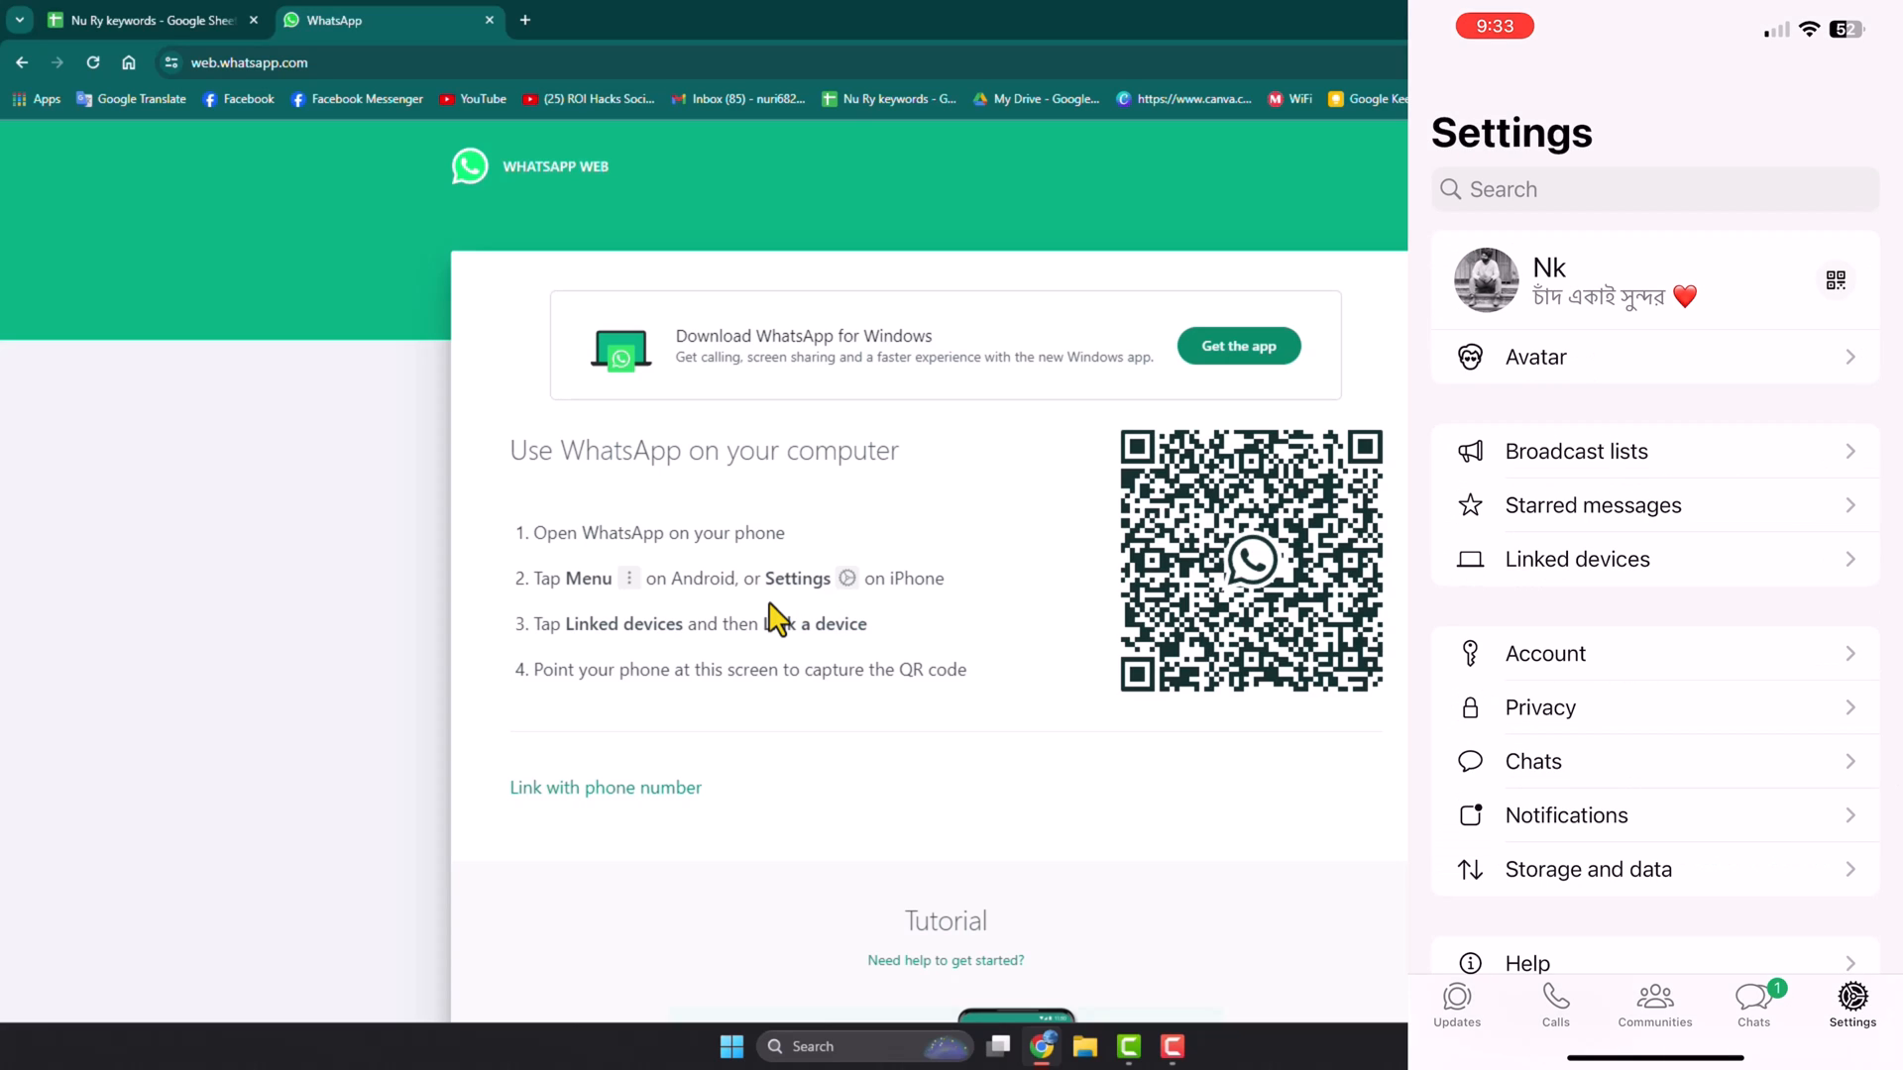
pyautogui.click(1575, 559)
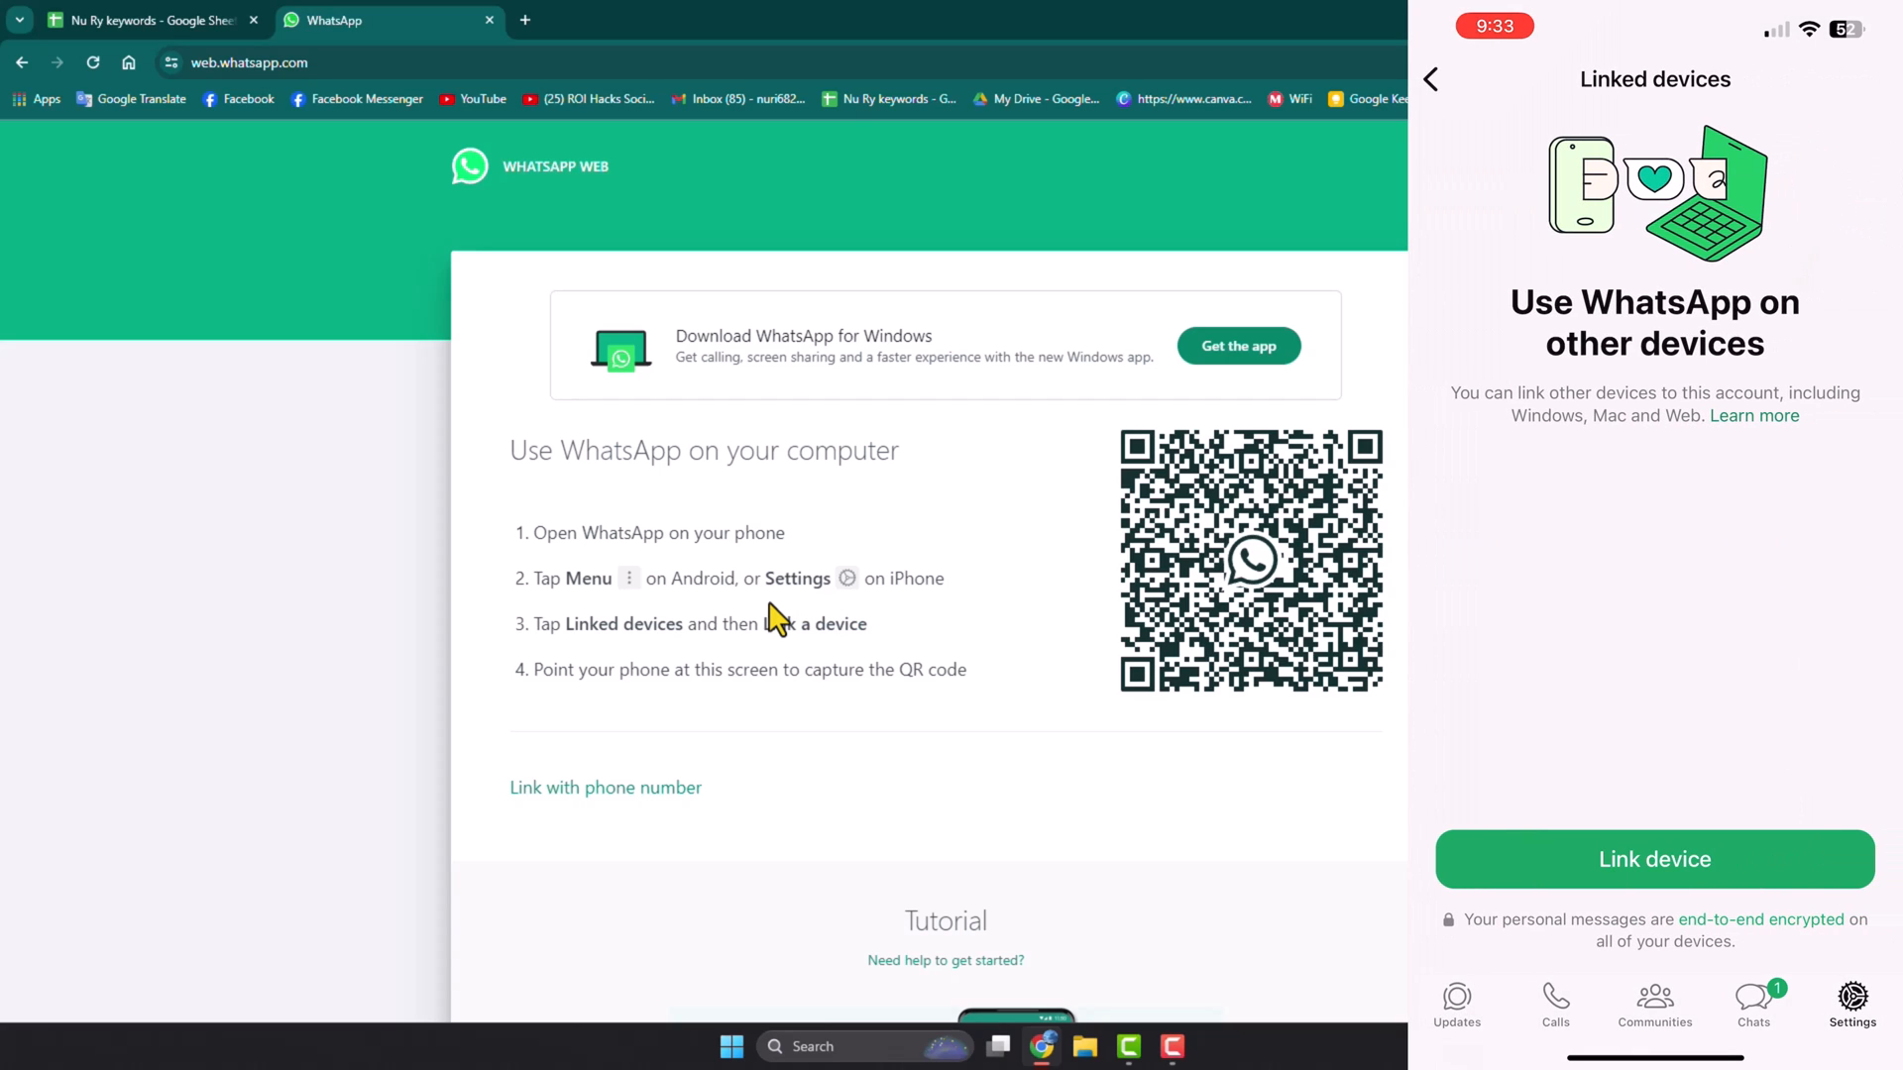
pyautogui.click(1653, 859)
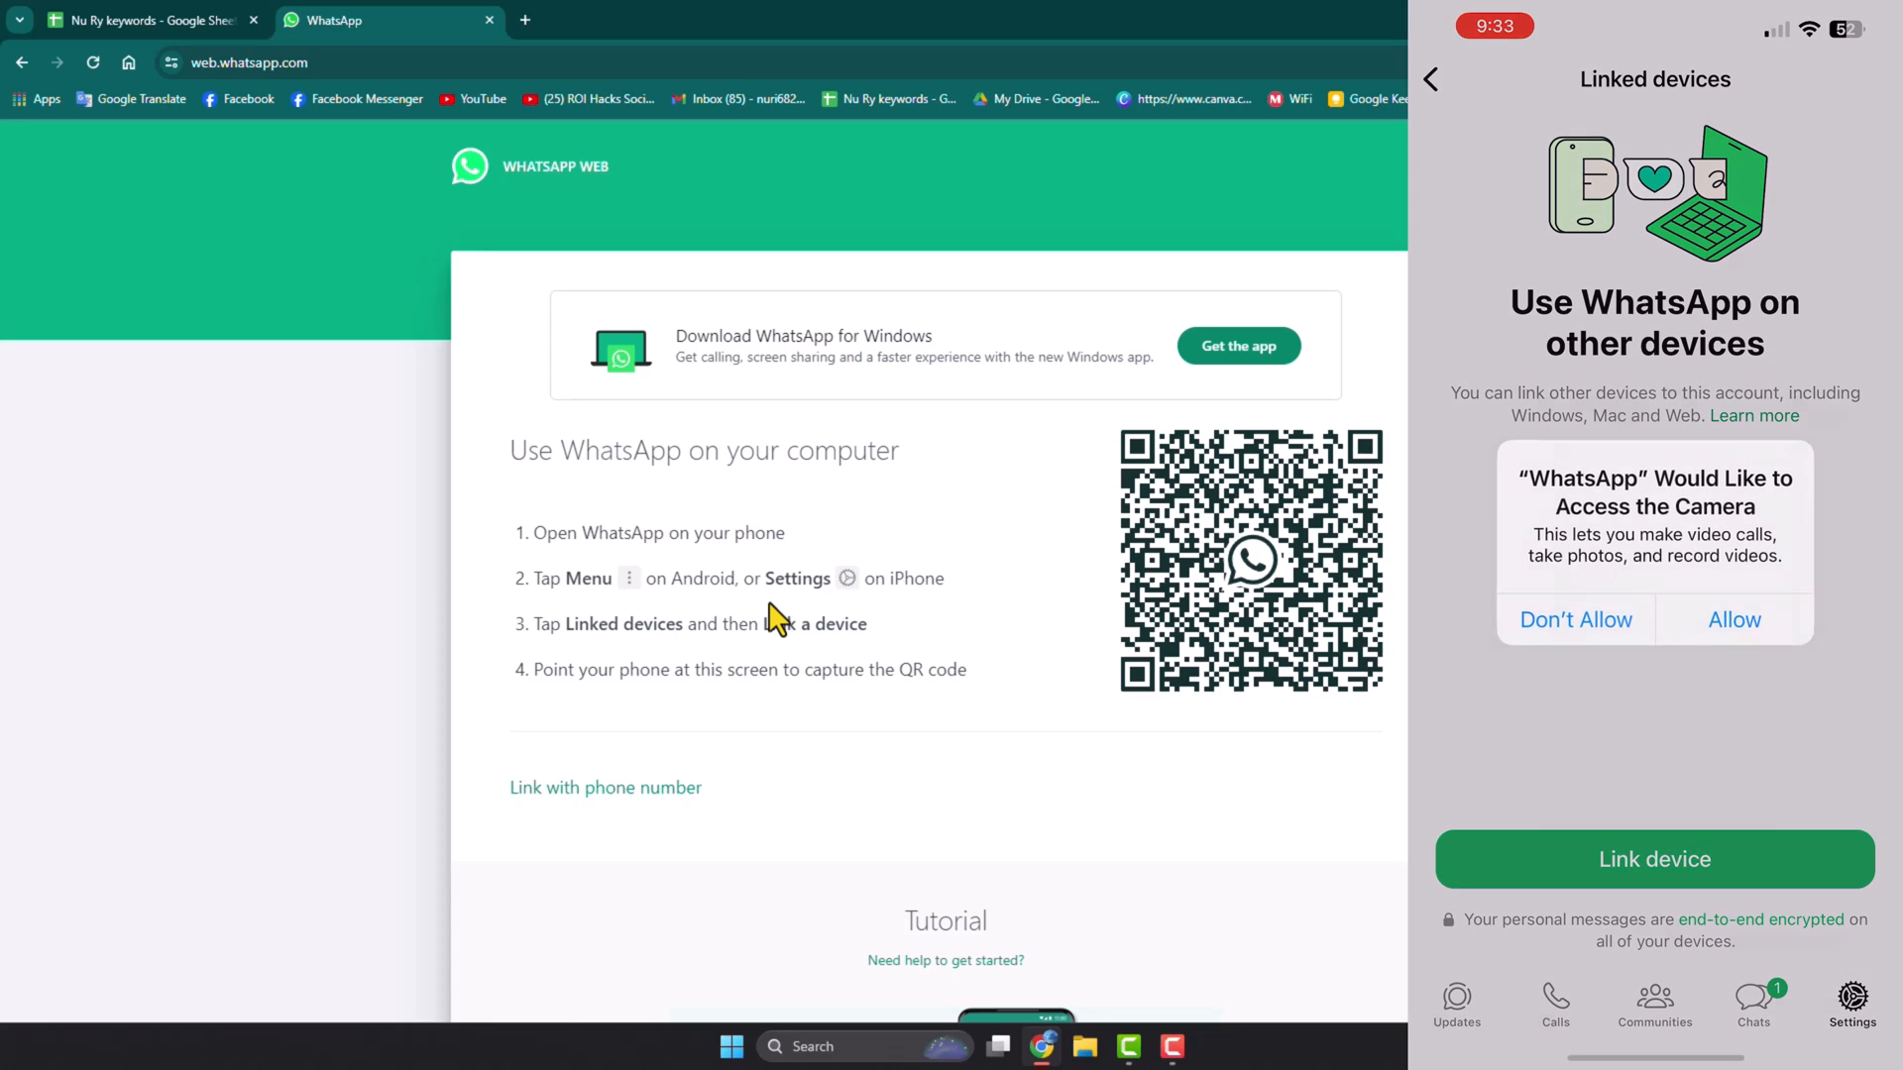
# Allow camera and Face ID access so the phone can scan the computer's QR code.
pyautogui.click(1732, 619)
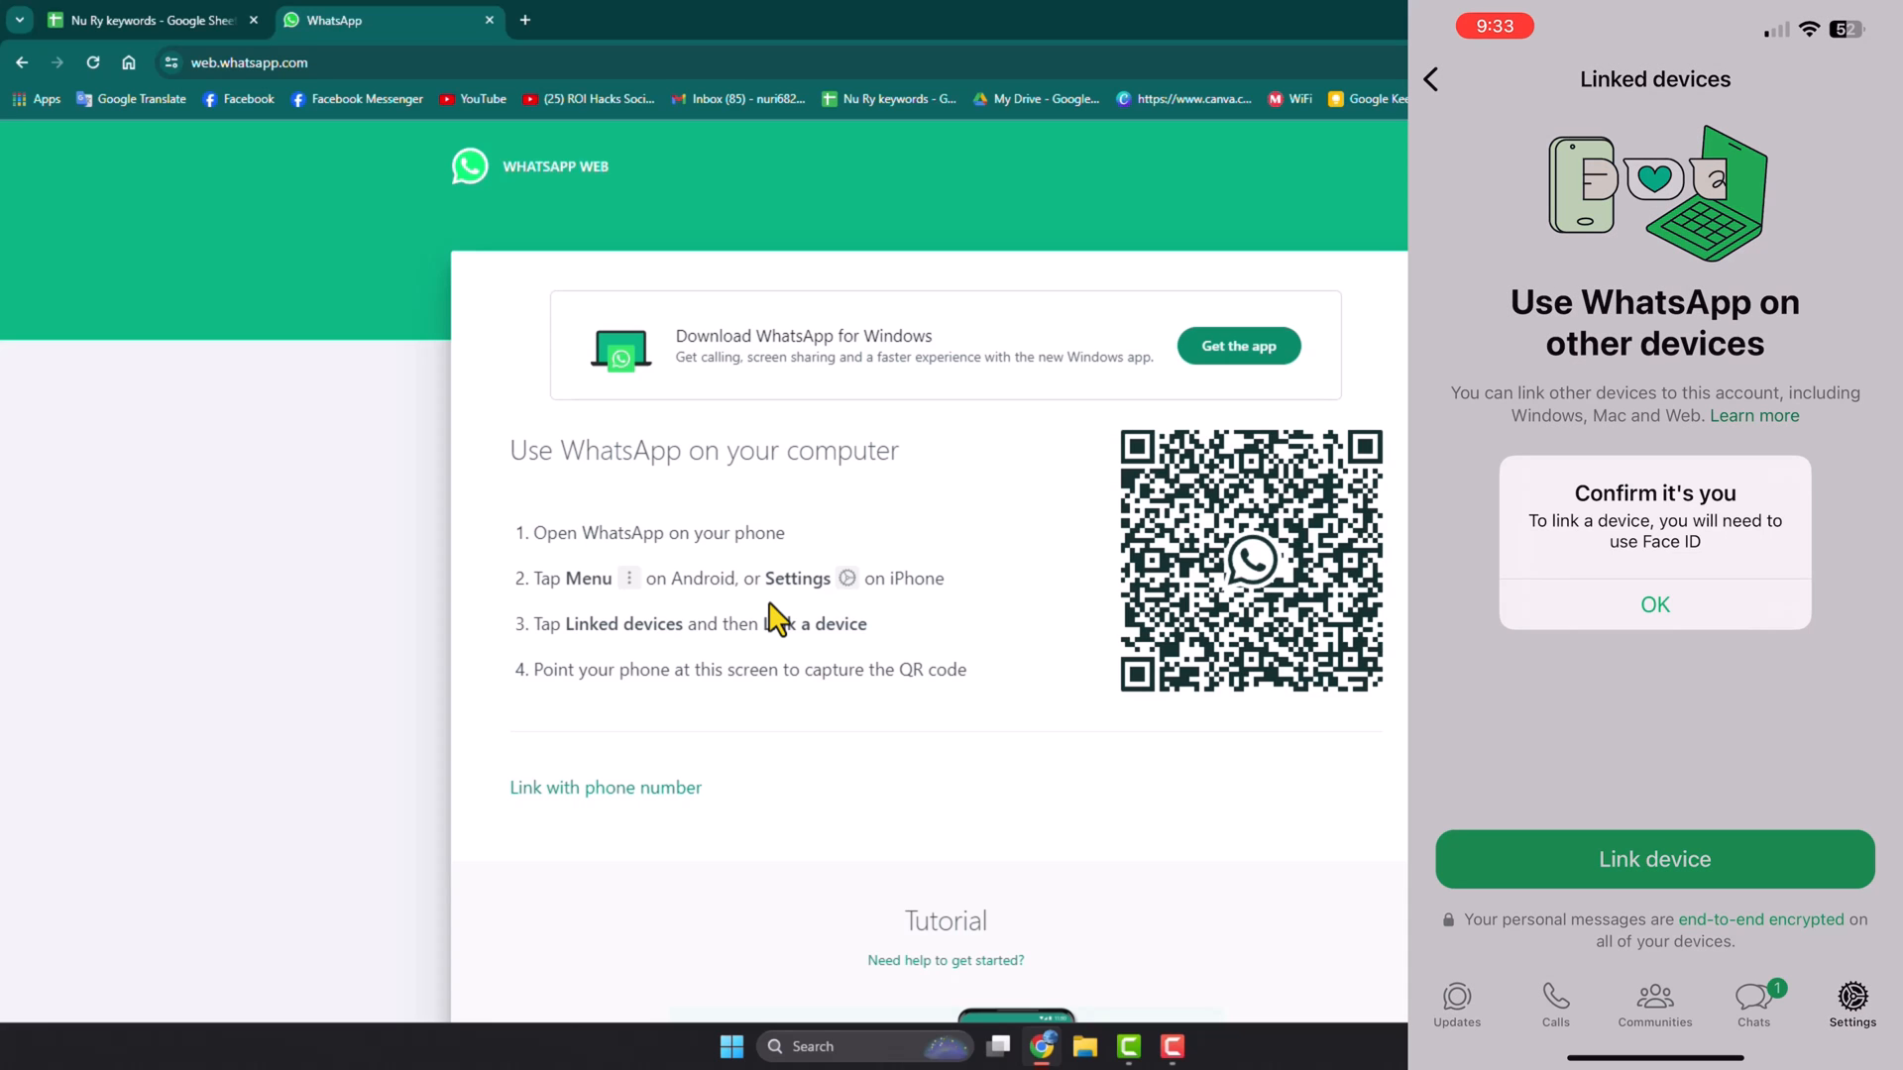
pyautogui.click(1653, 604)
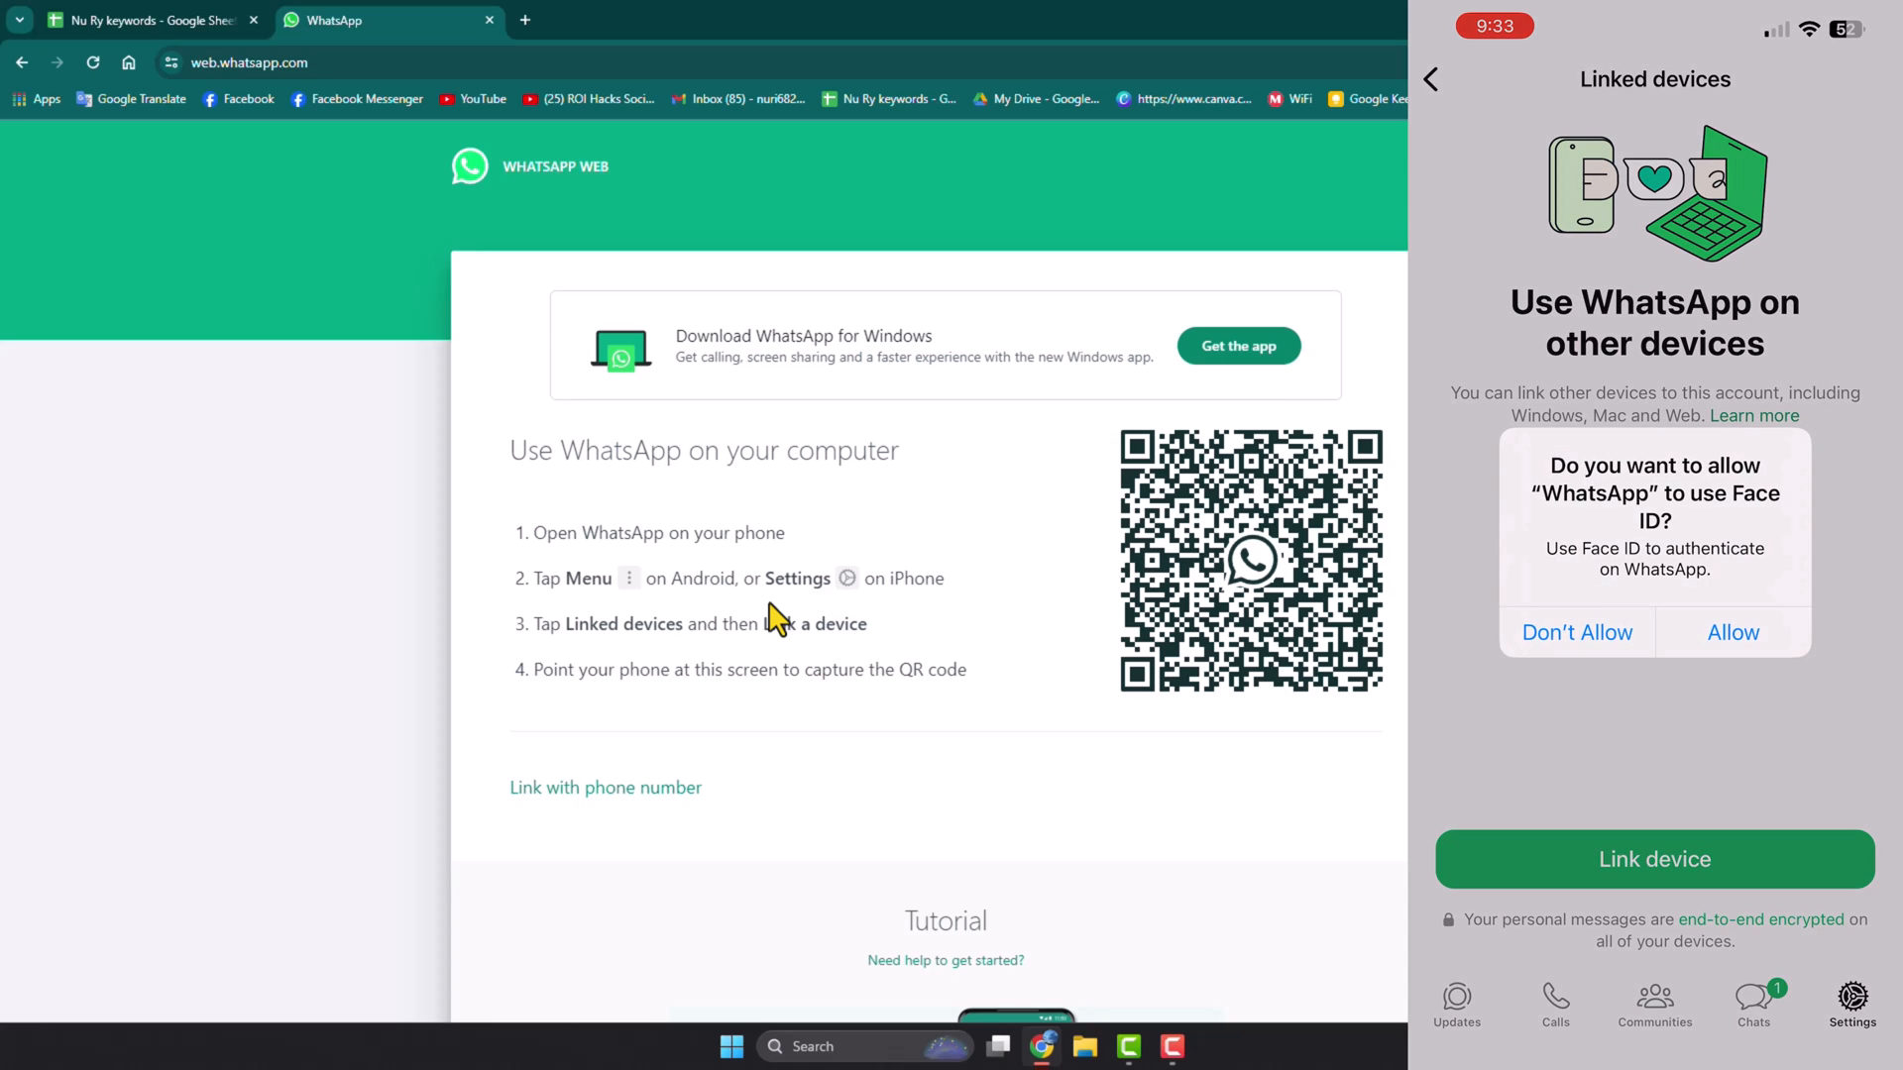
pyautogui.click(1732, 630)
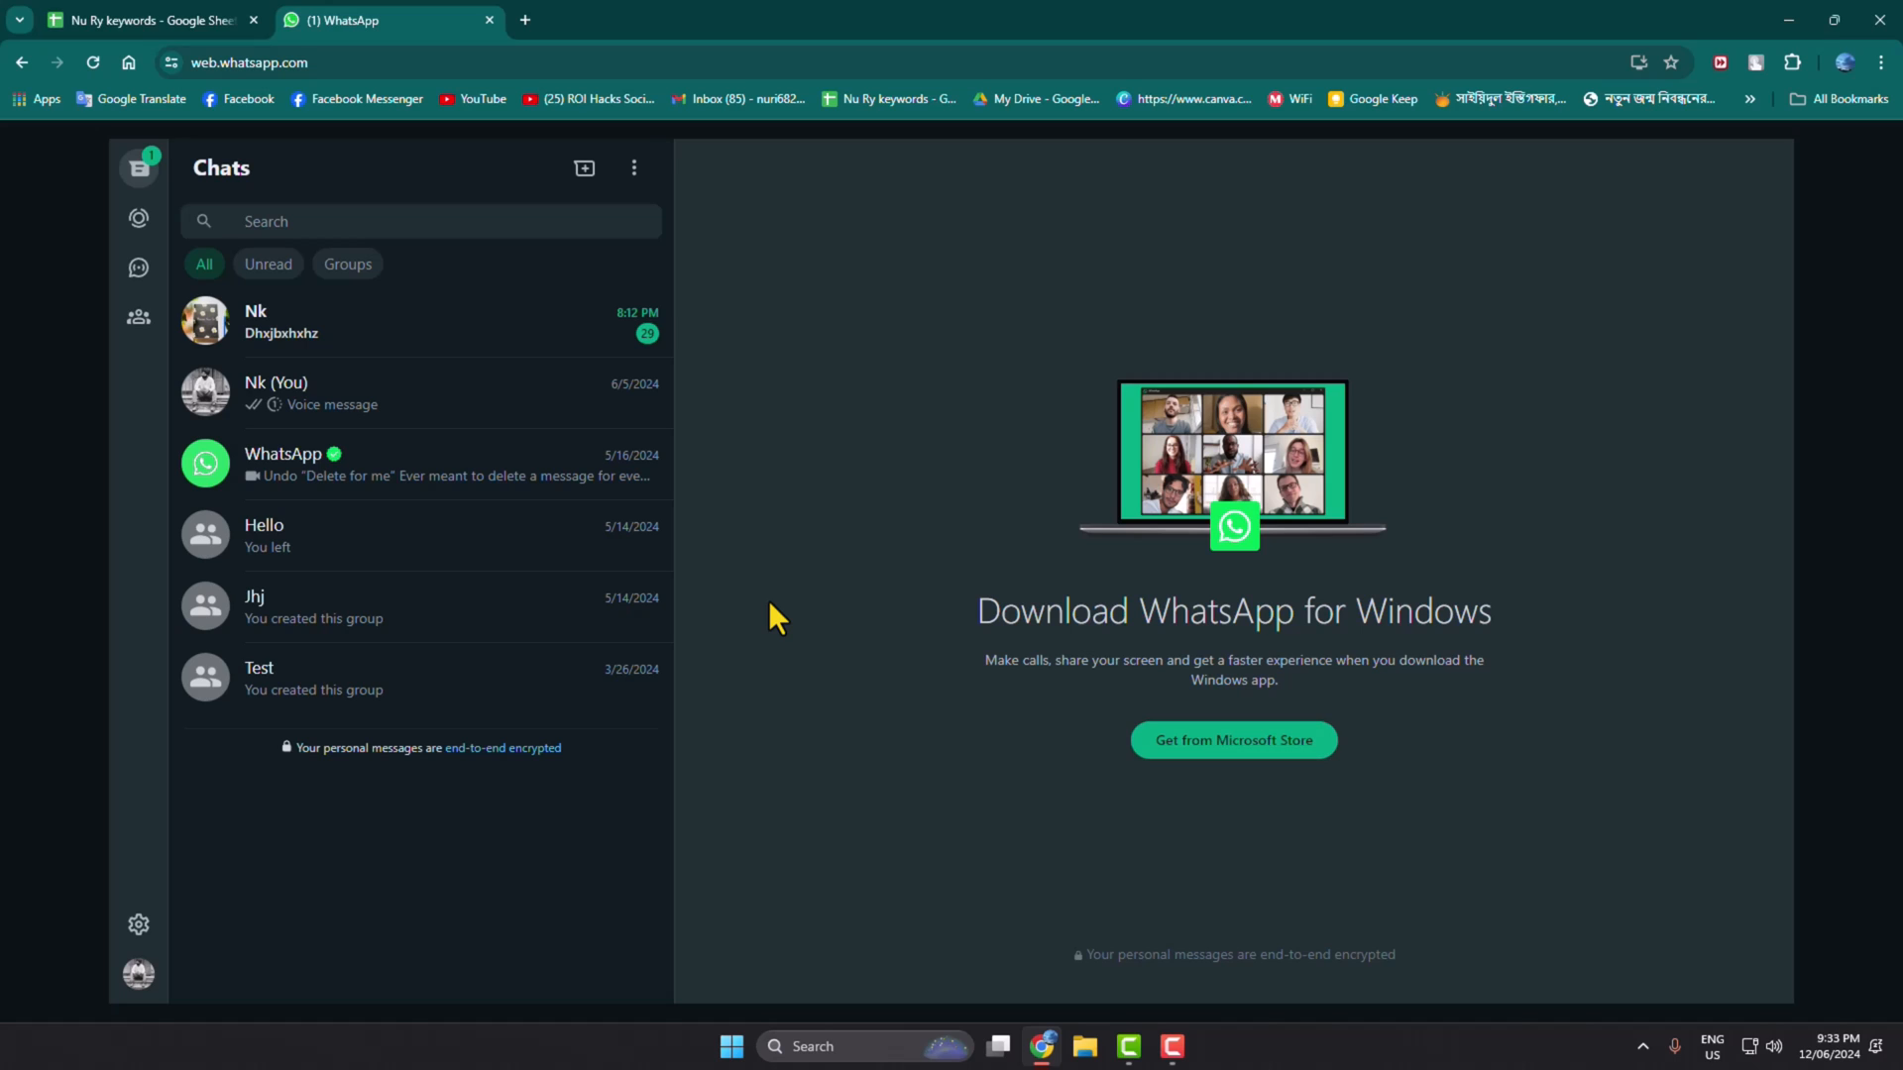
pyautogui.moveTo(993, 771)
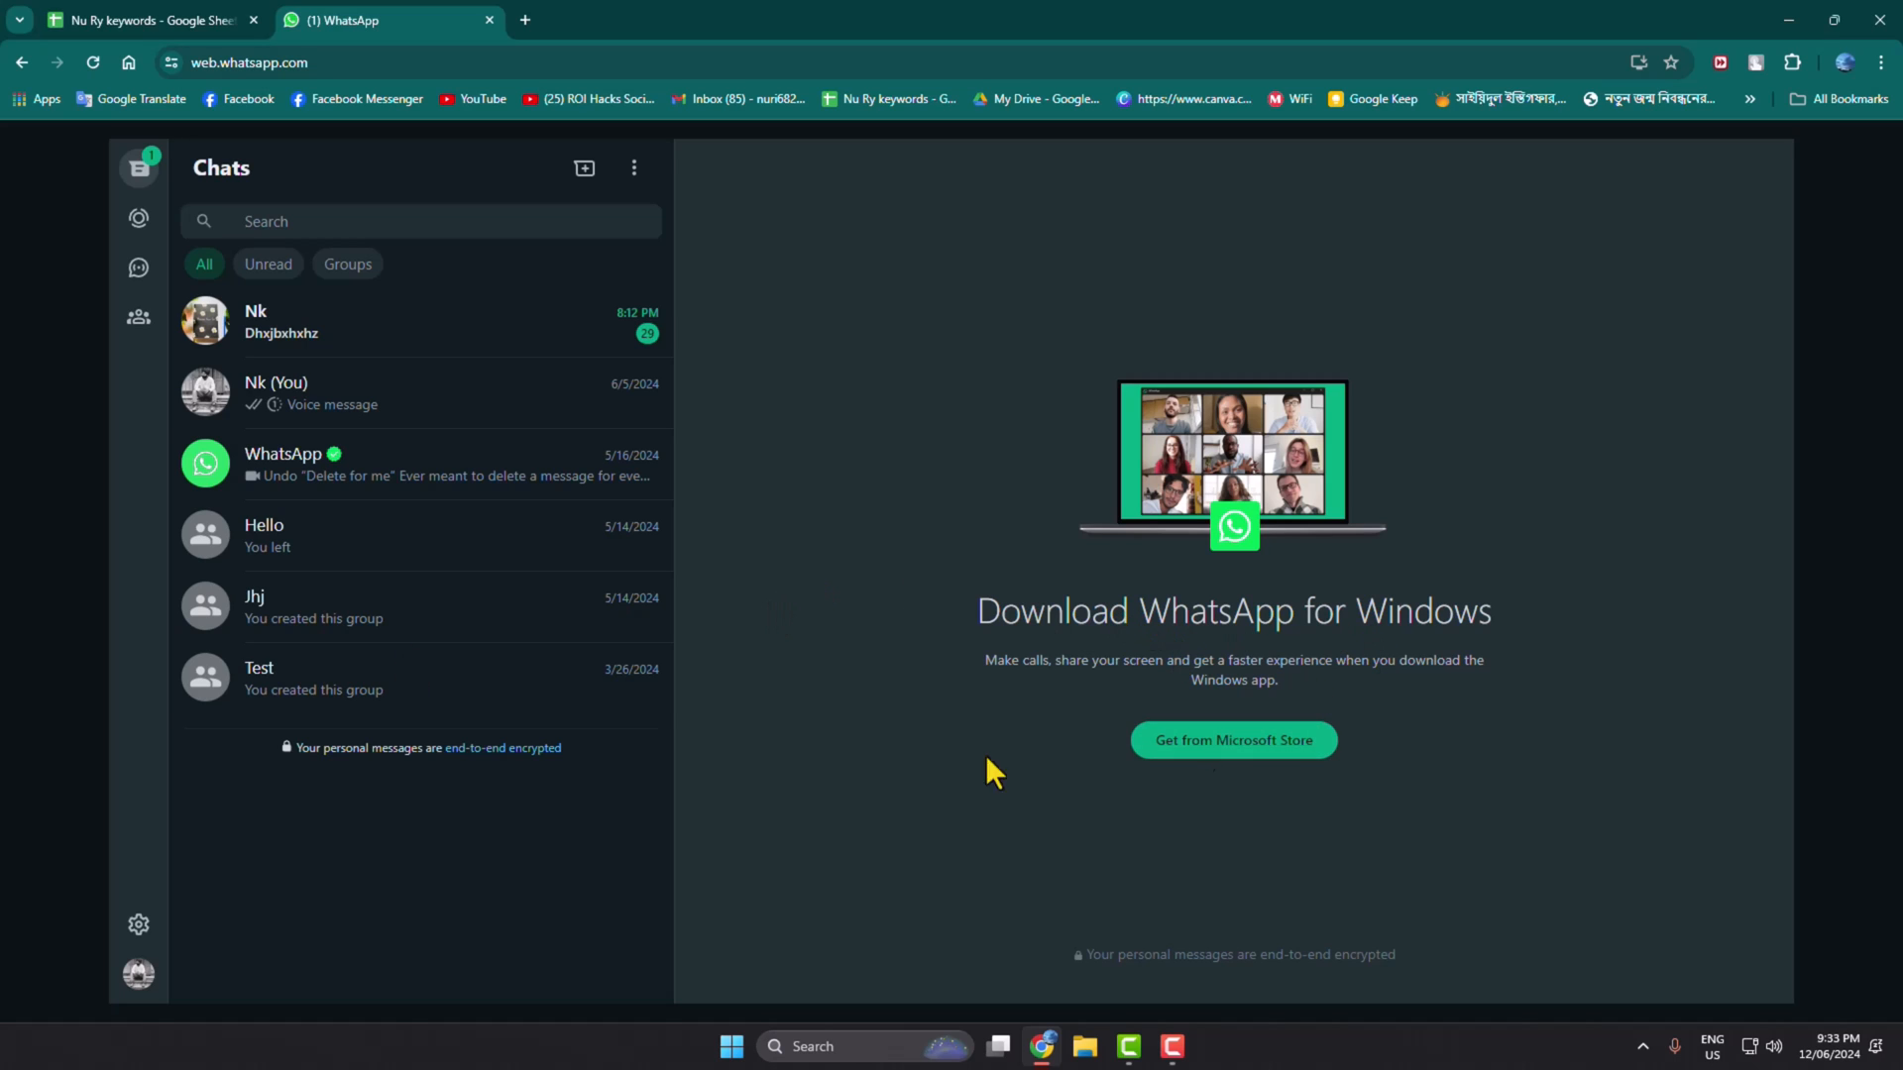
pyautogui.moveTo(337, 301)
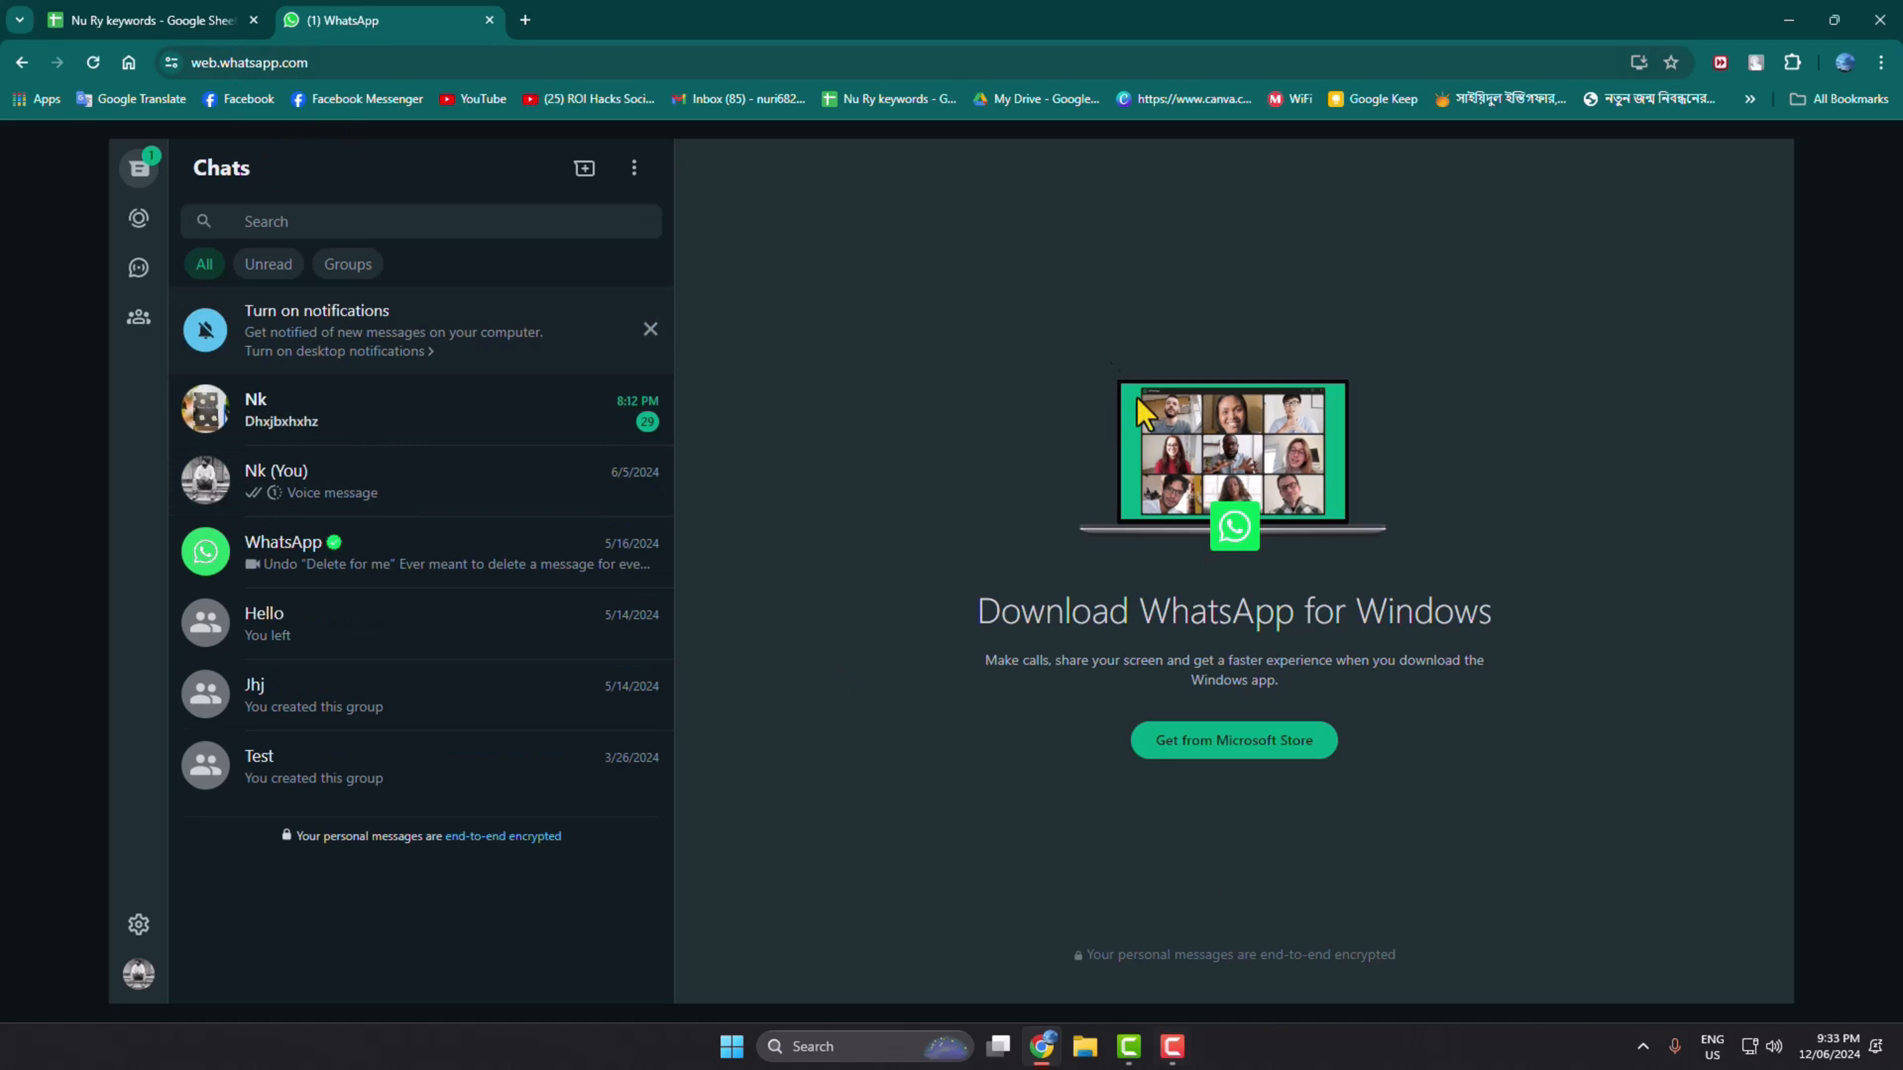
pyautogui.moveTo(1126, 337)
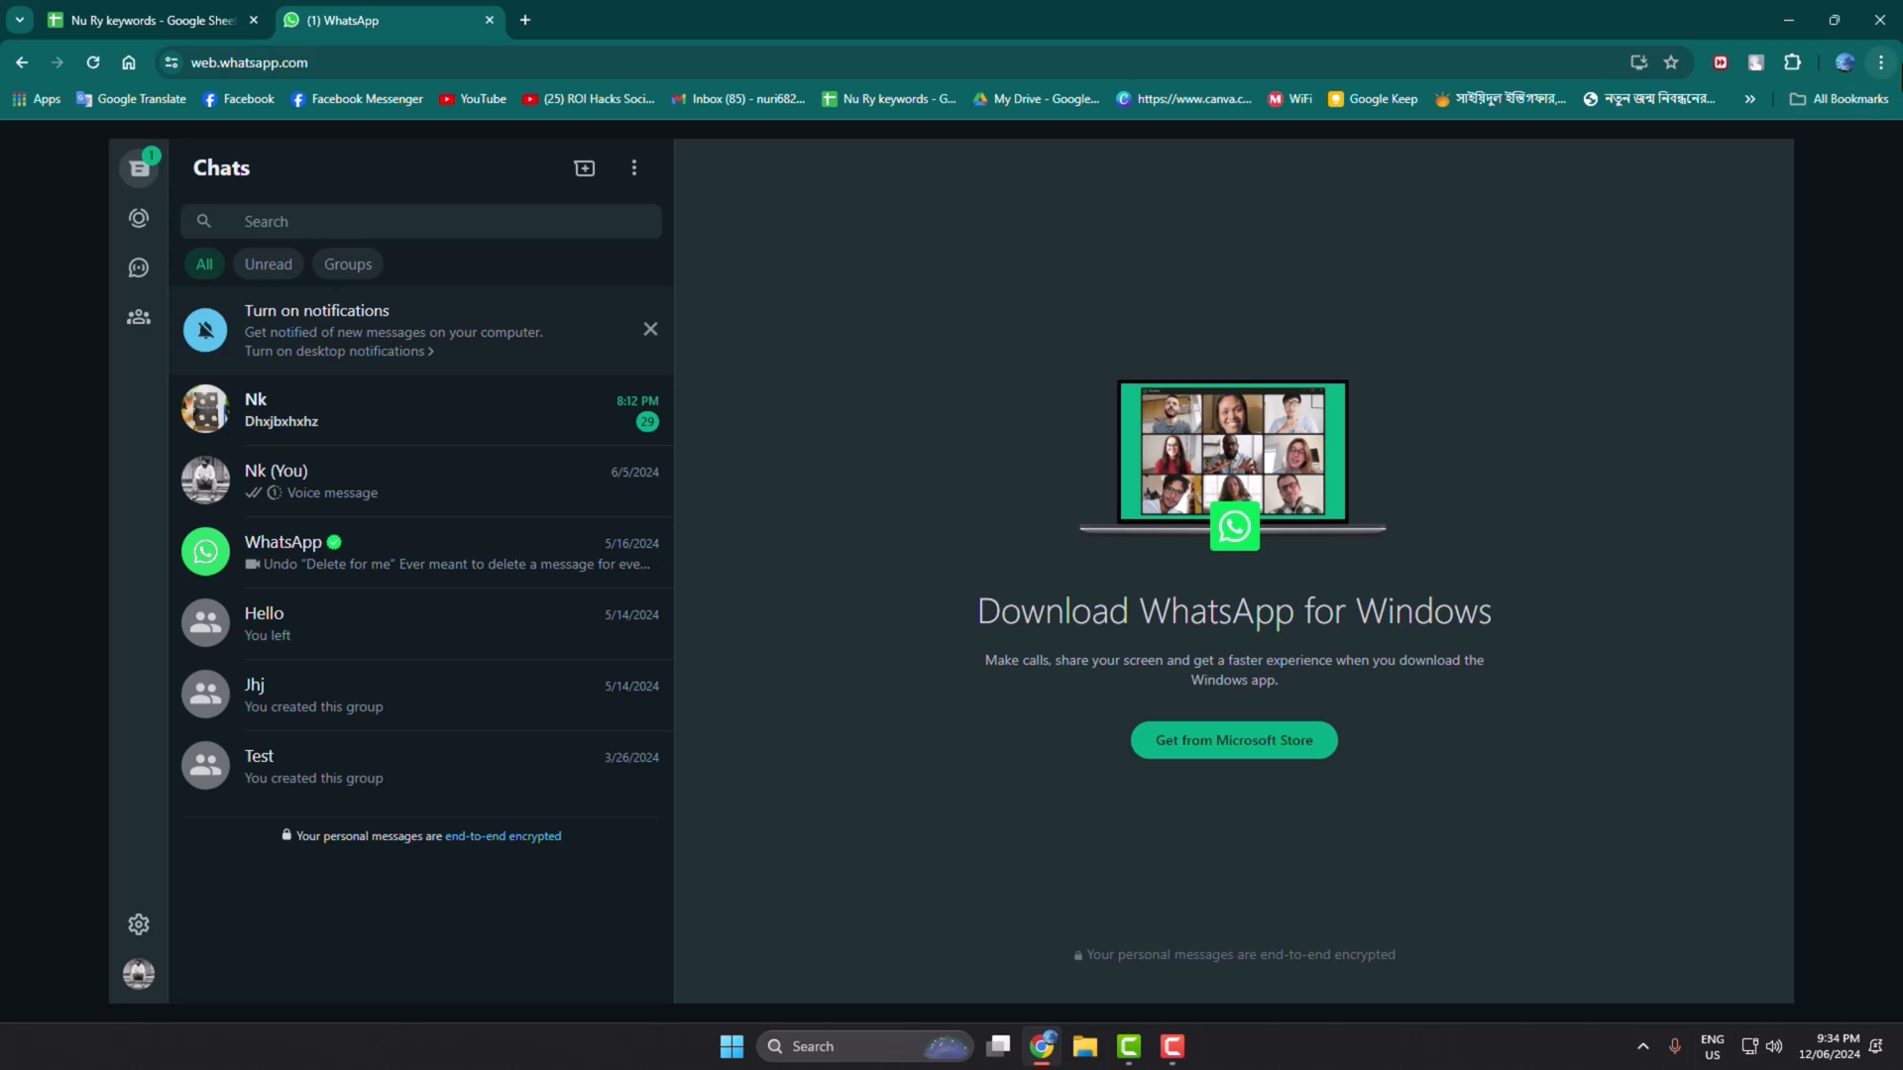
pyautogui.moveTo(1885, 75)
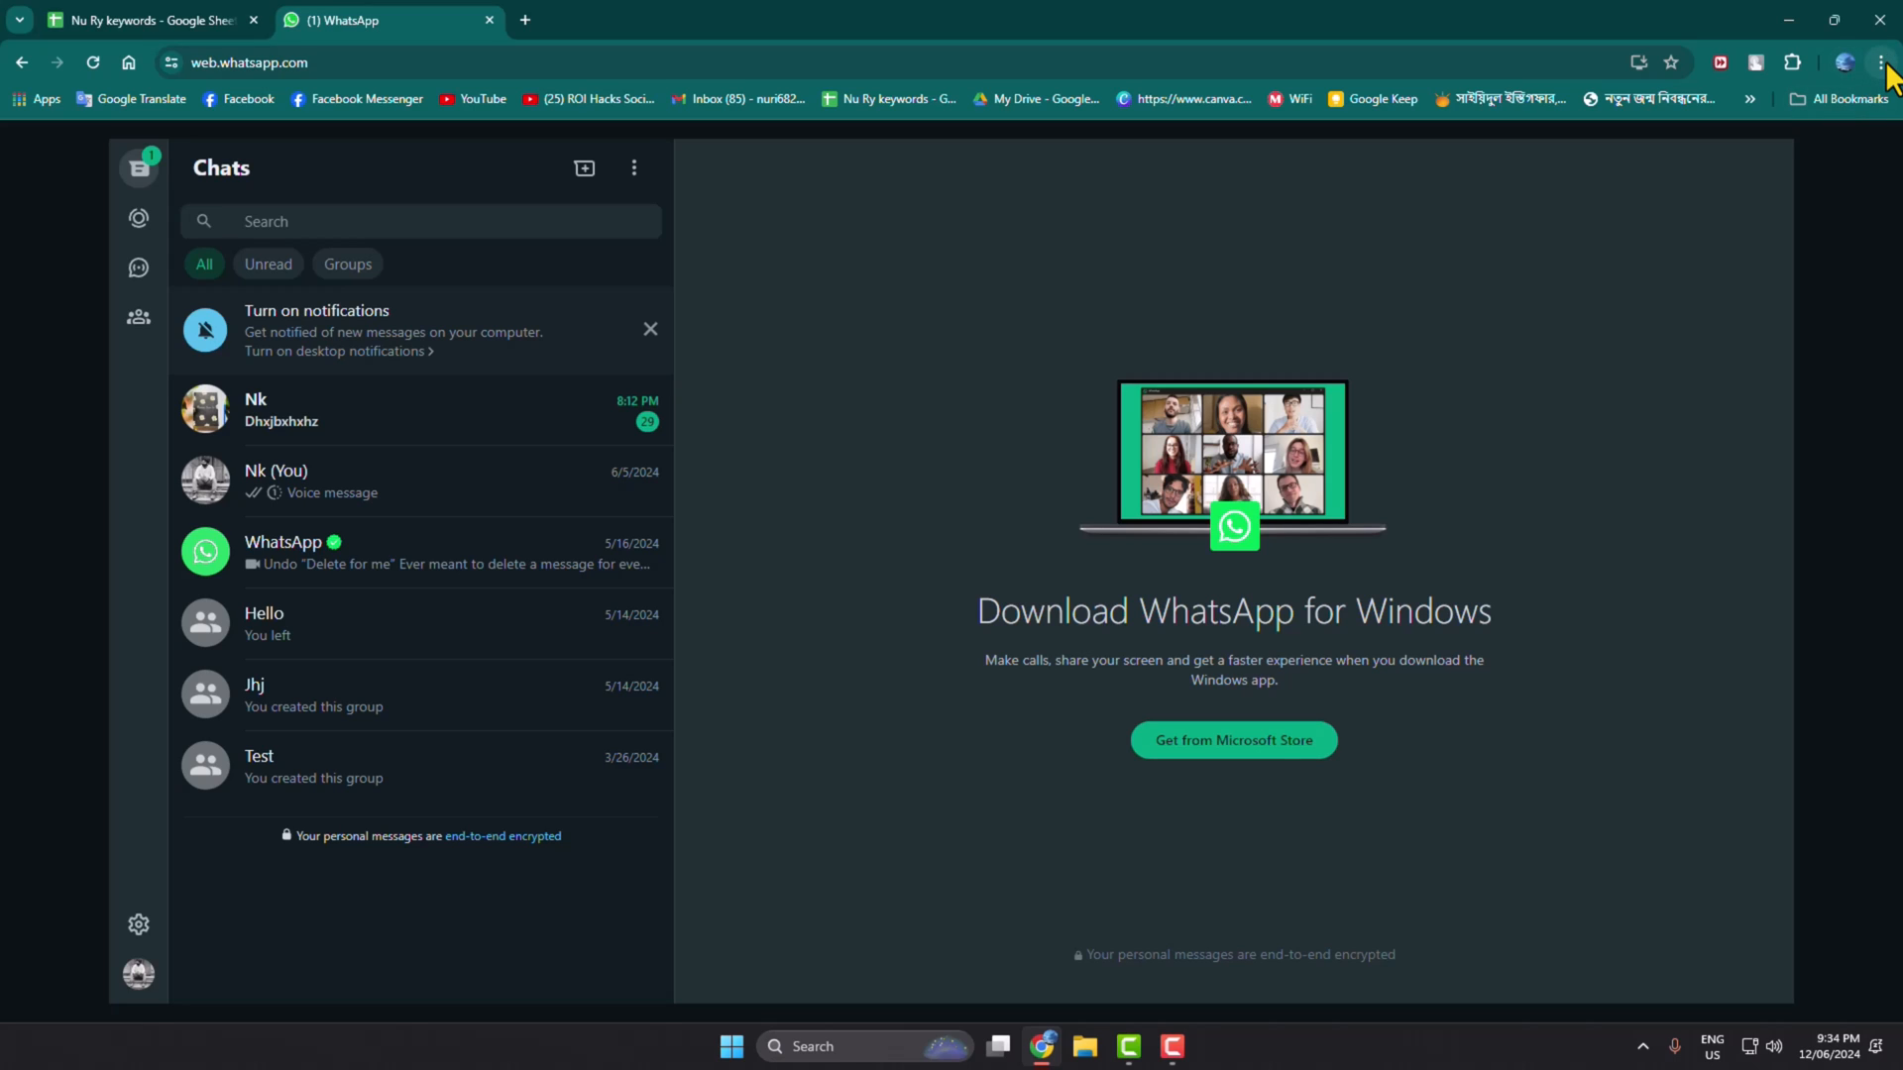
# Install WhatsApp Web as a standalone Chrome app via Save and share, confirming the Install dialog.
pyautogui.click(1883, 61)
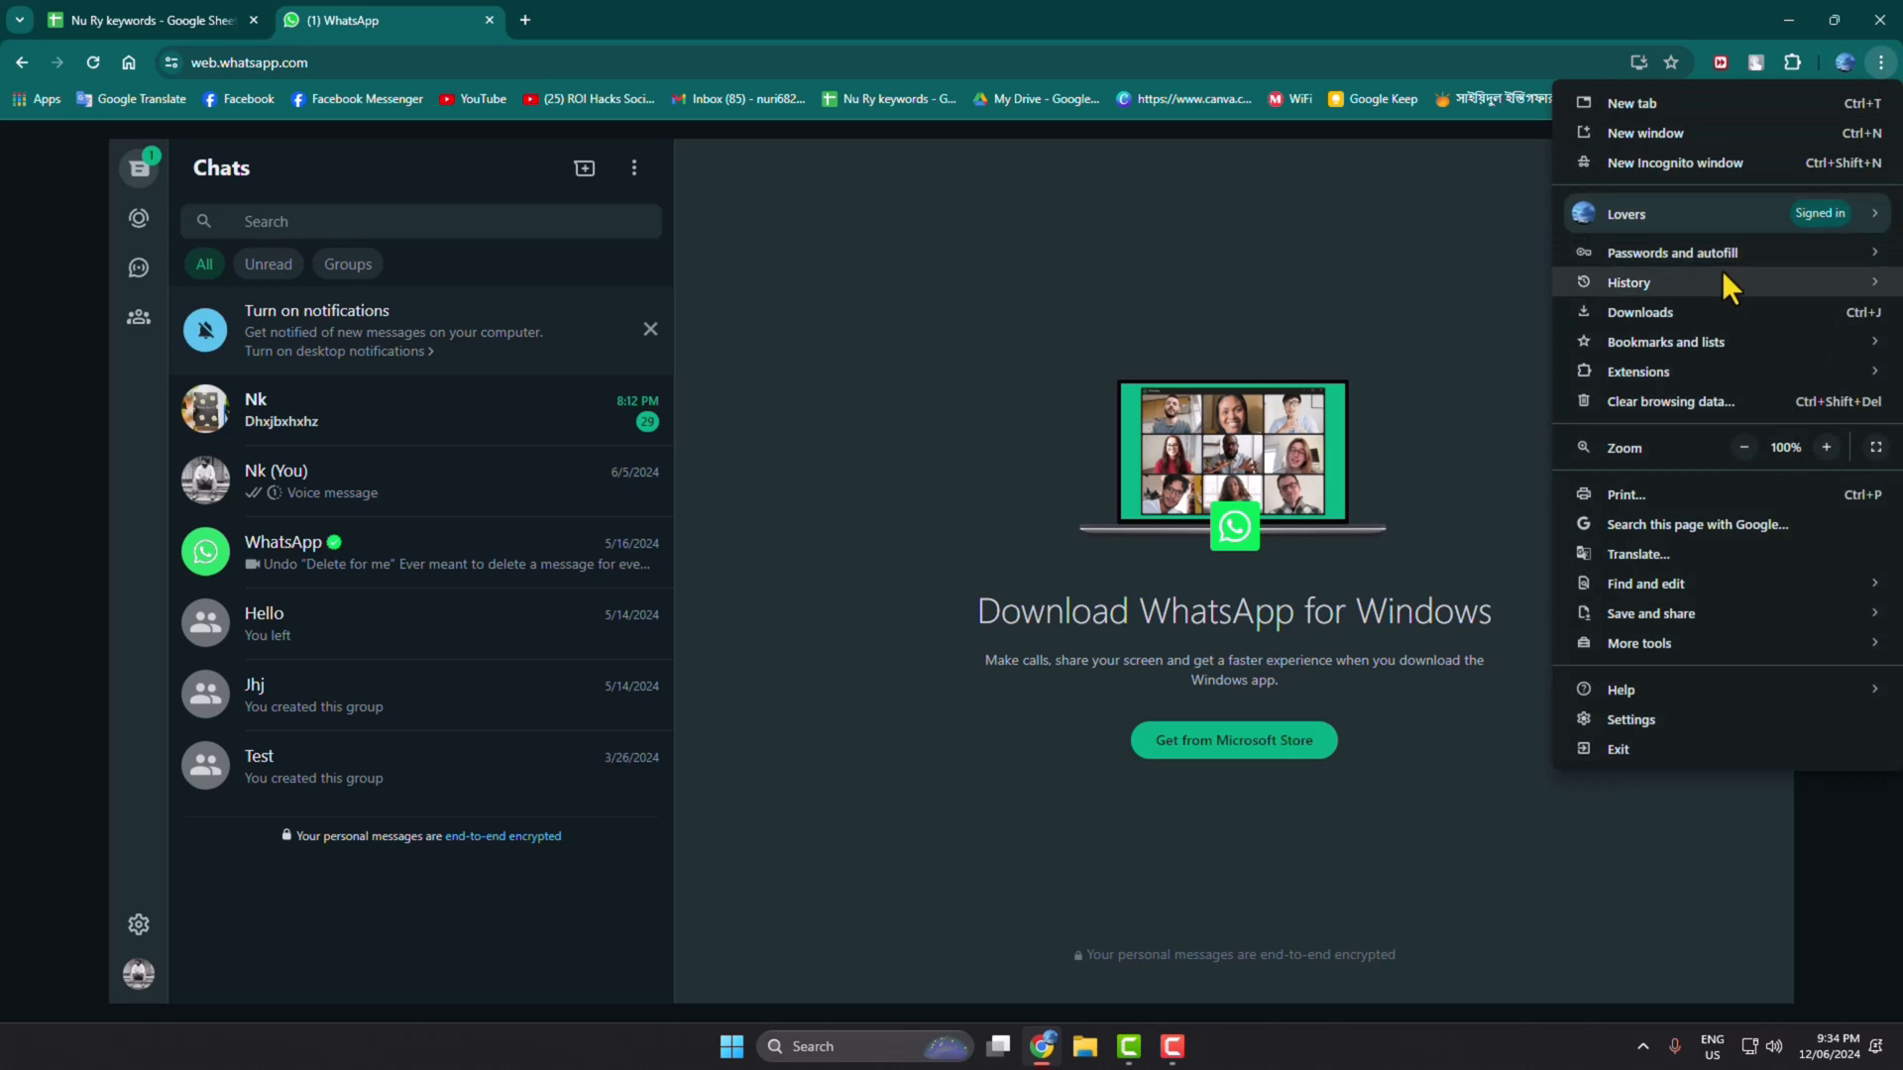
pyautogui.click(1722, 214)
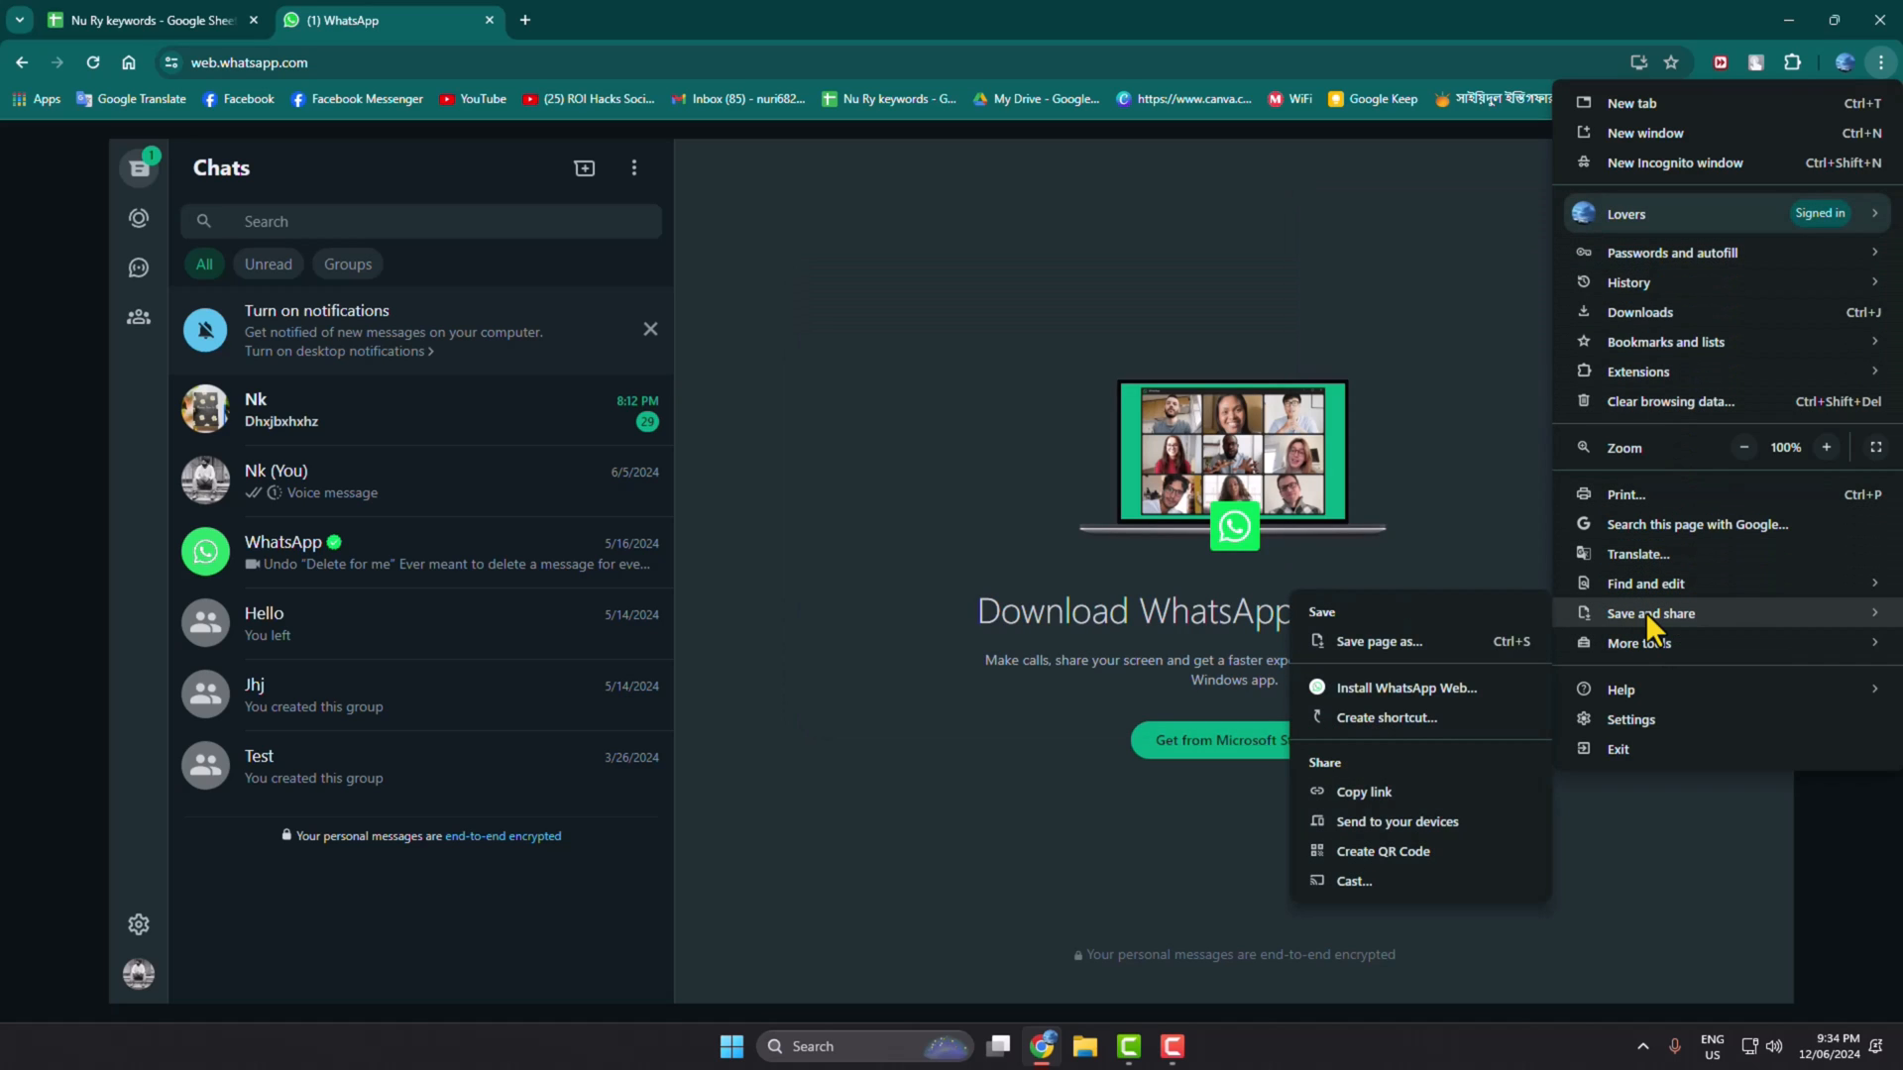
pyautogui.moveTo(1372, 727)
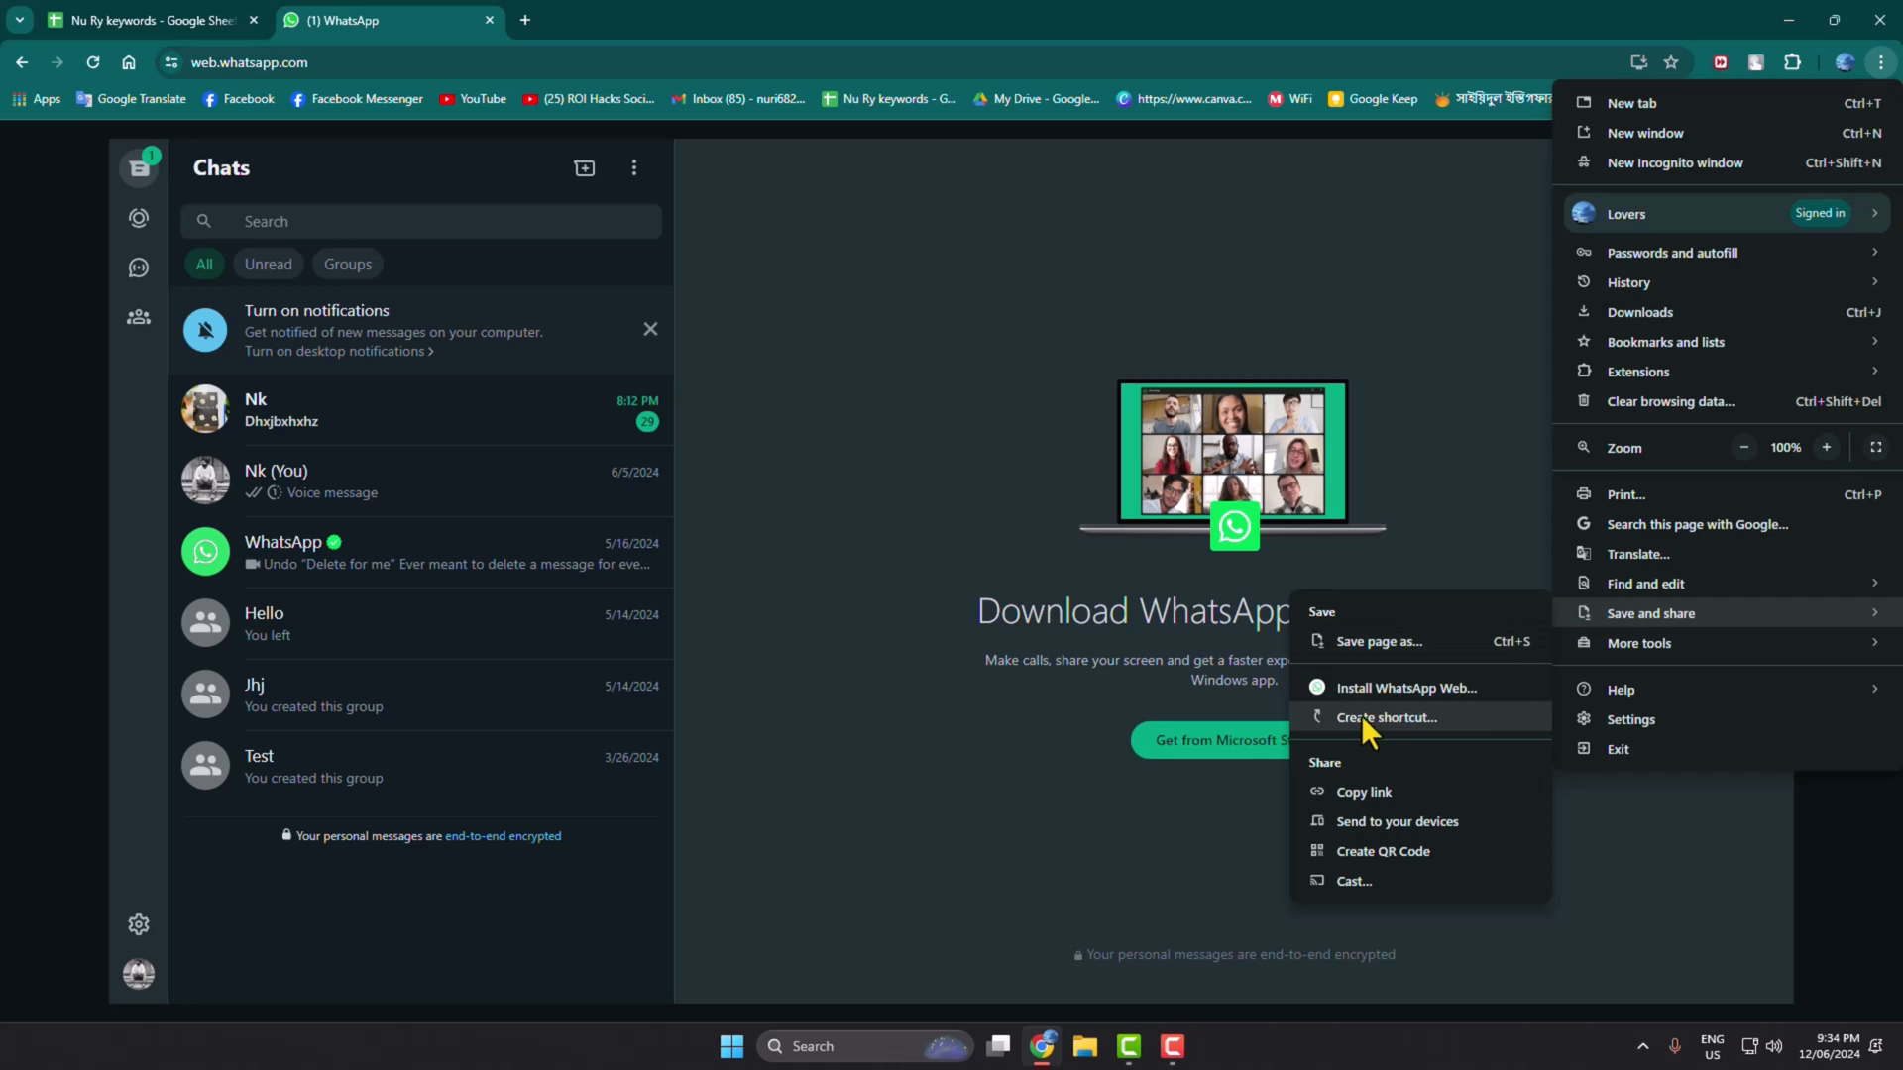
pyautogui.moveTo(1407, 703)
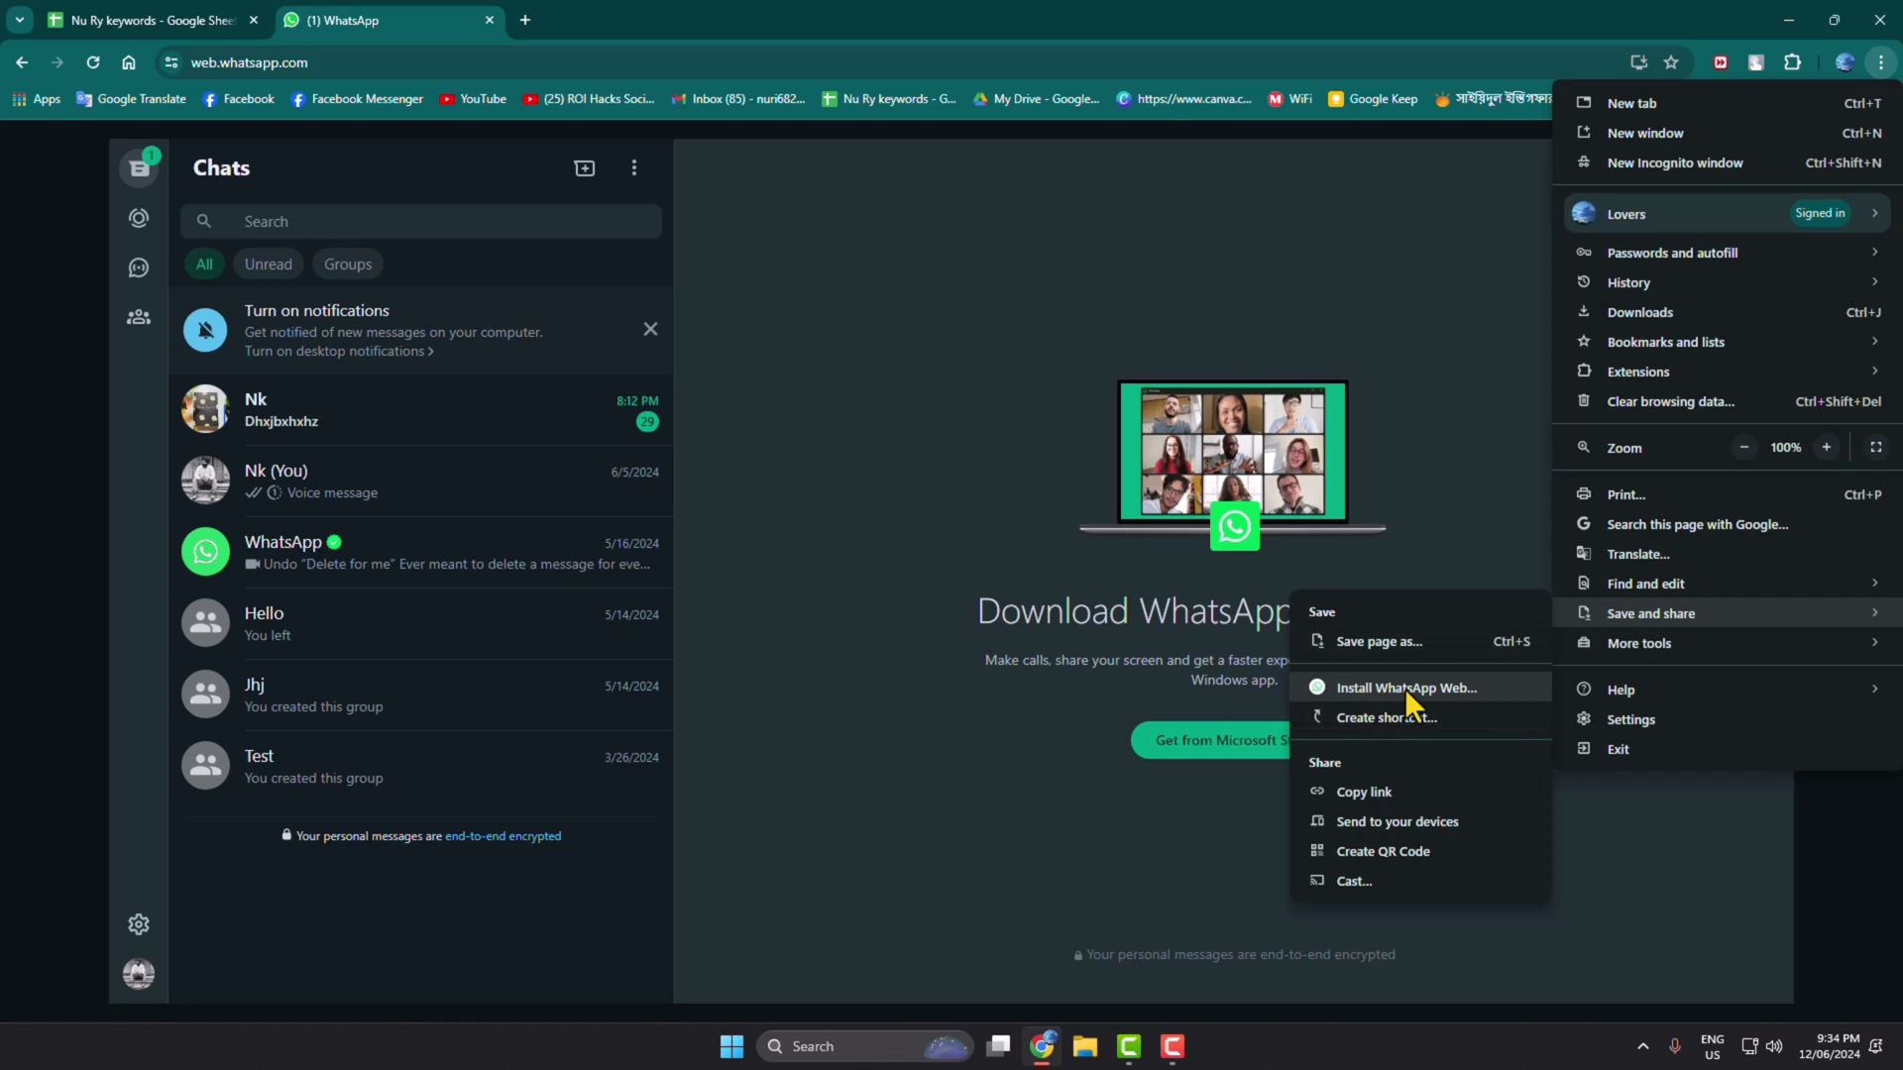
pyautogui.click(1407, 688)
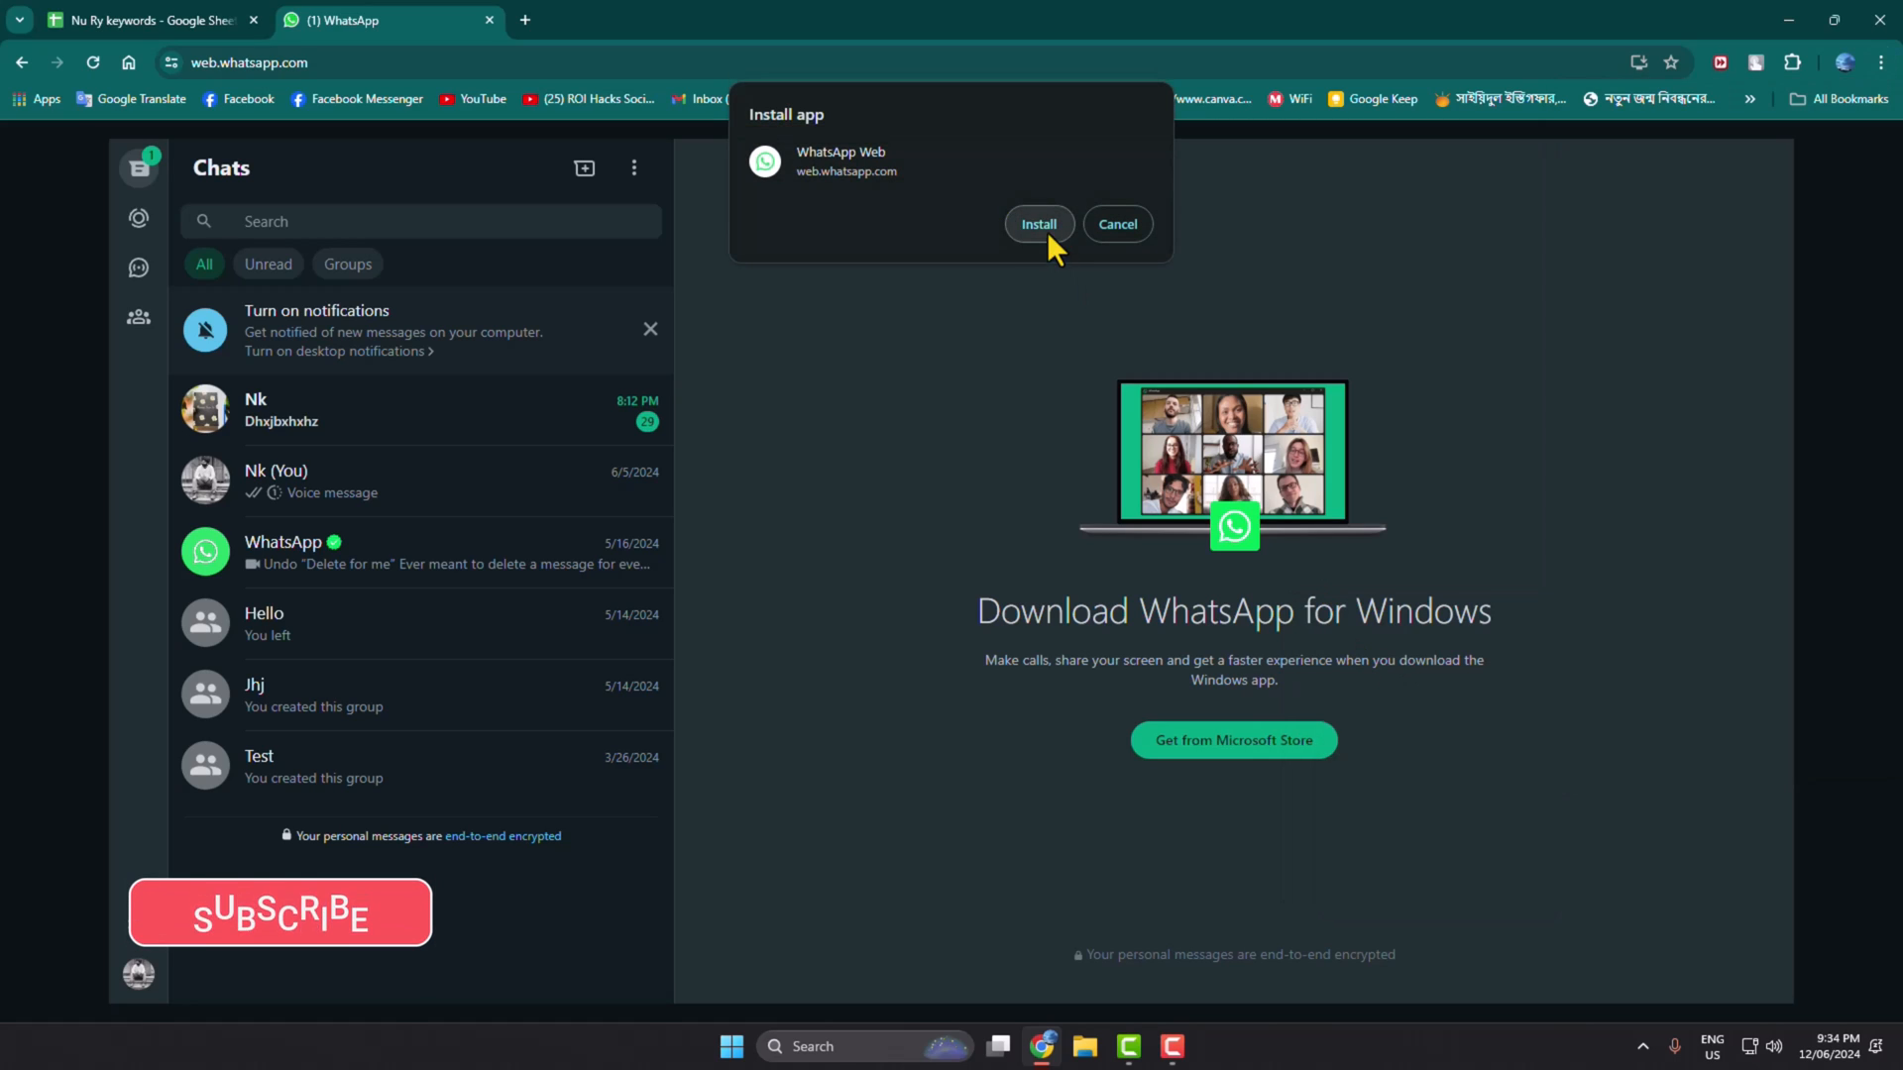
pyautogui.click(1037, 223)
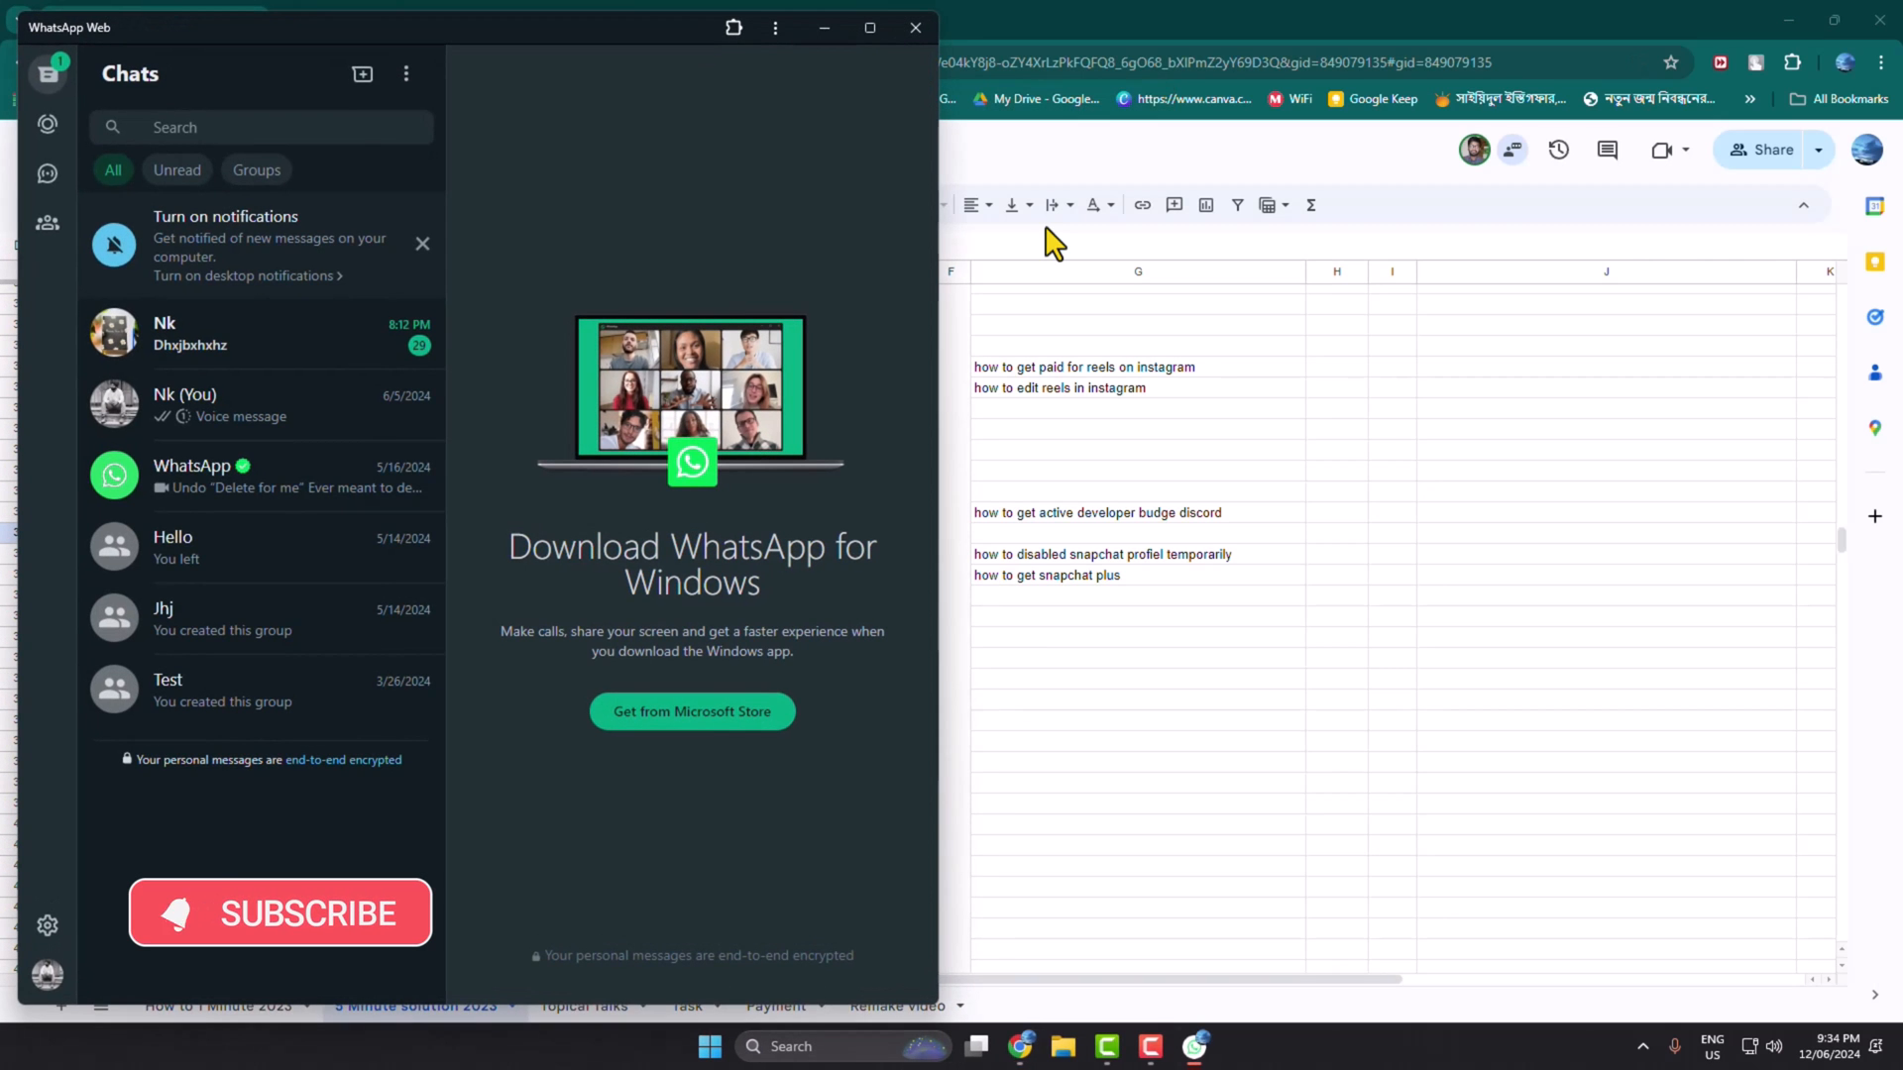
pyautogui.click(914, 26)
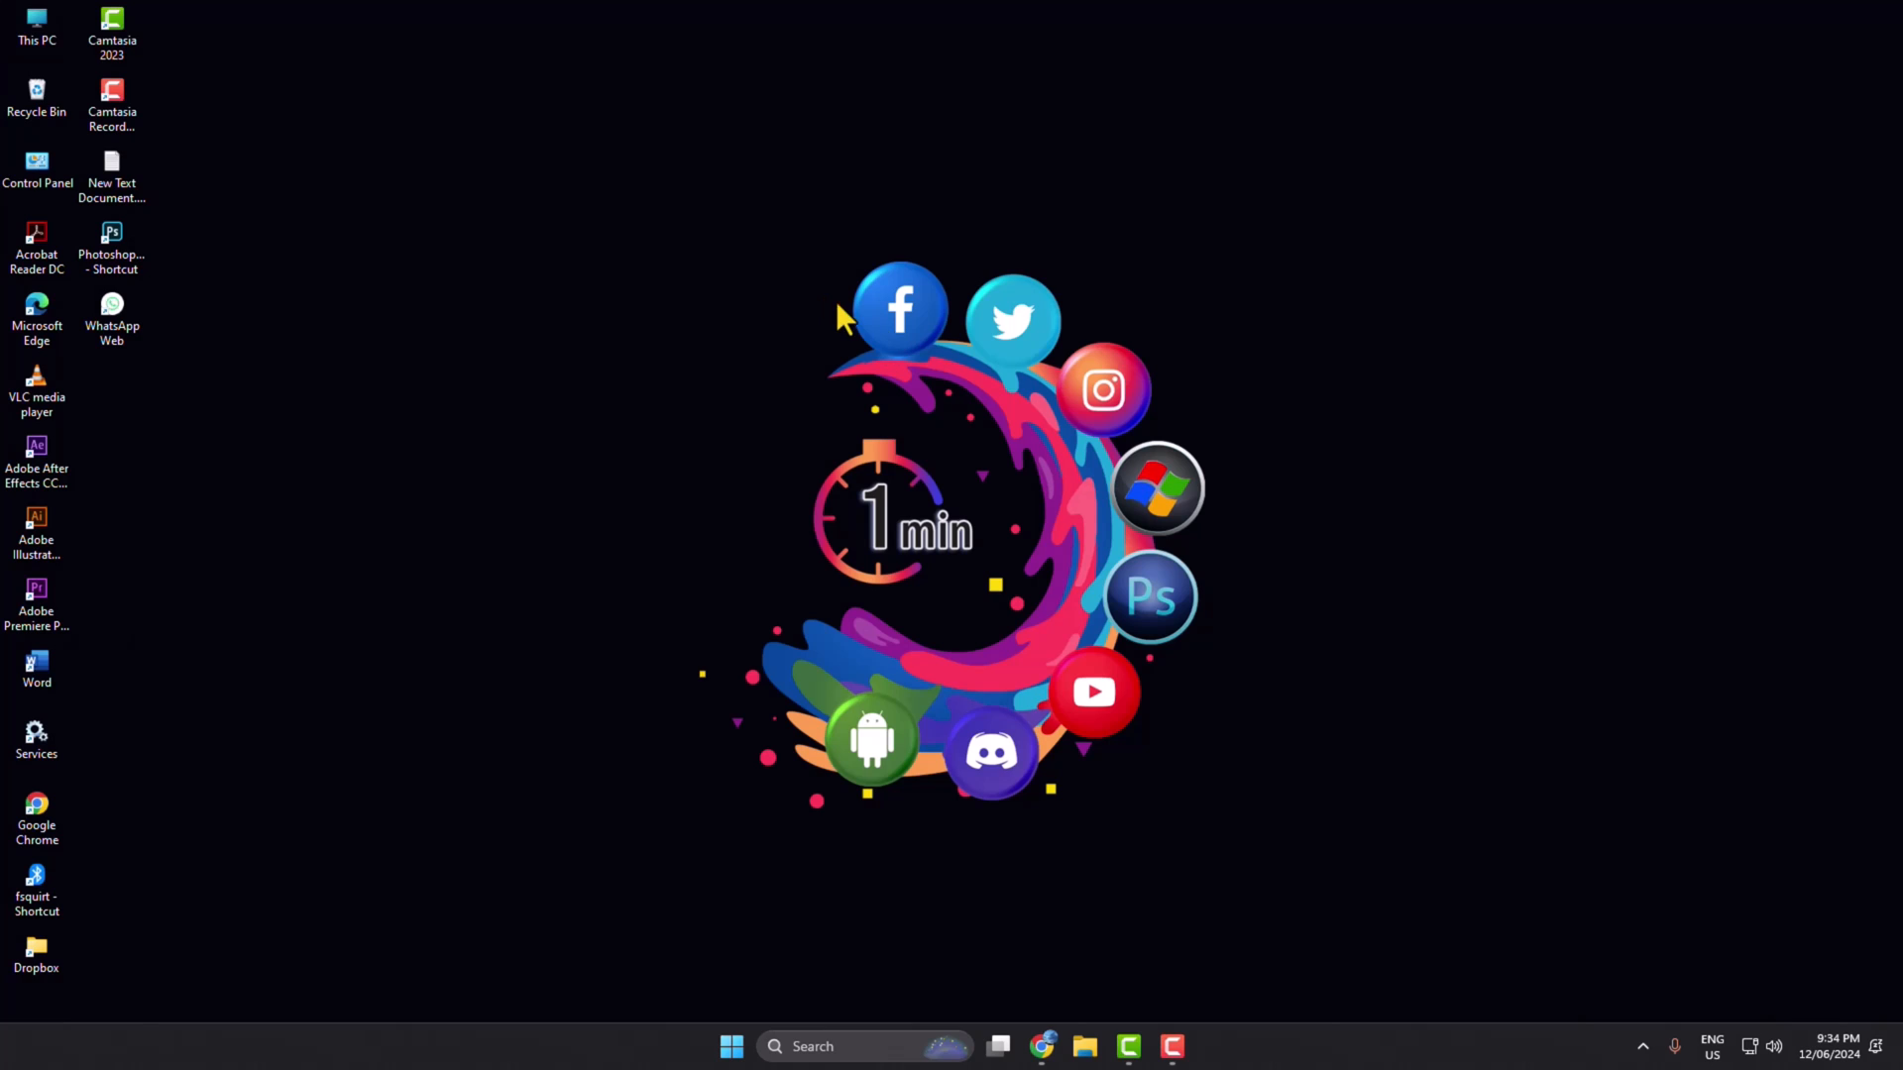
pyautogui.moveTo(196, 369)
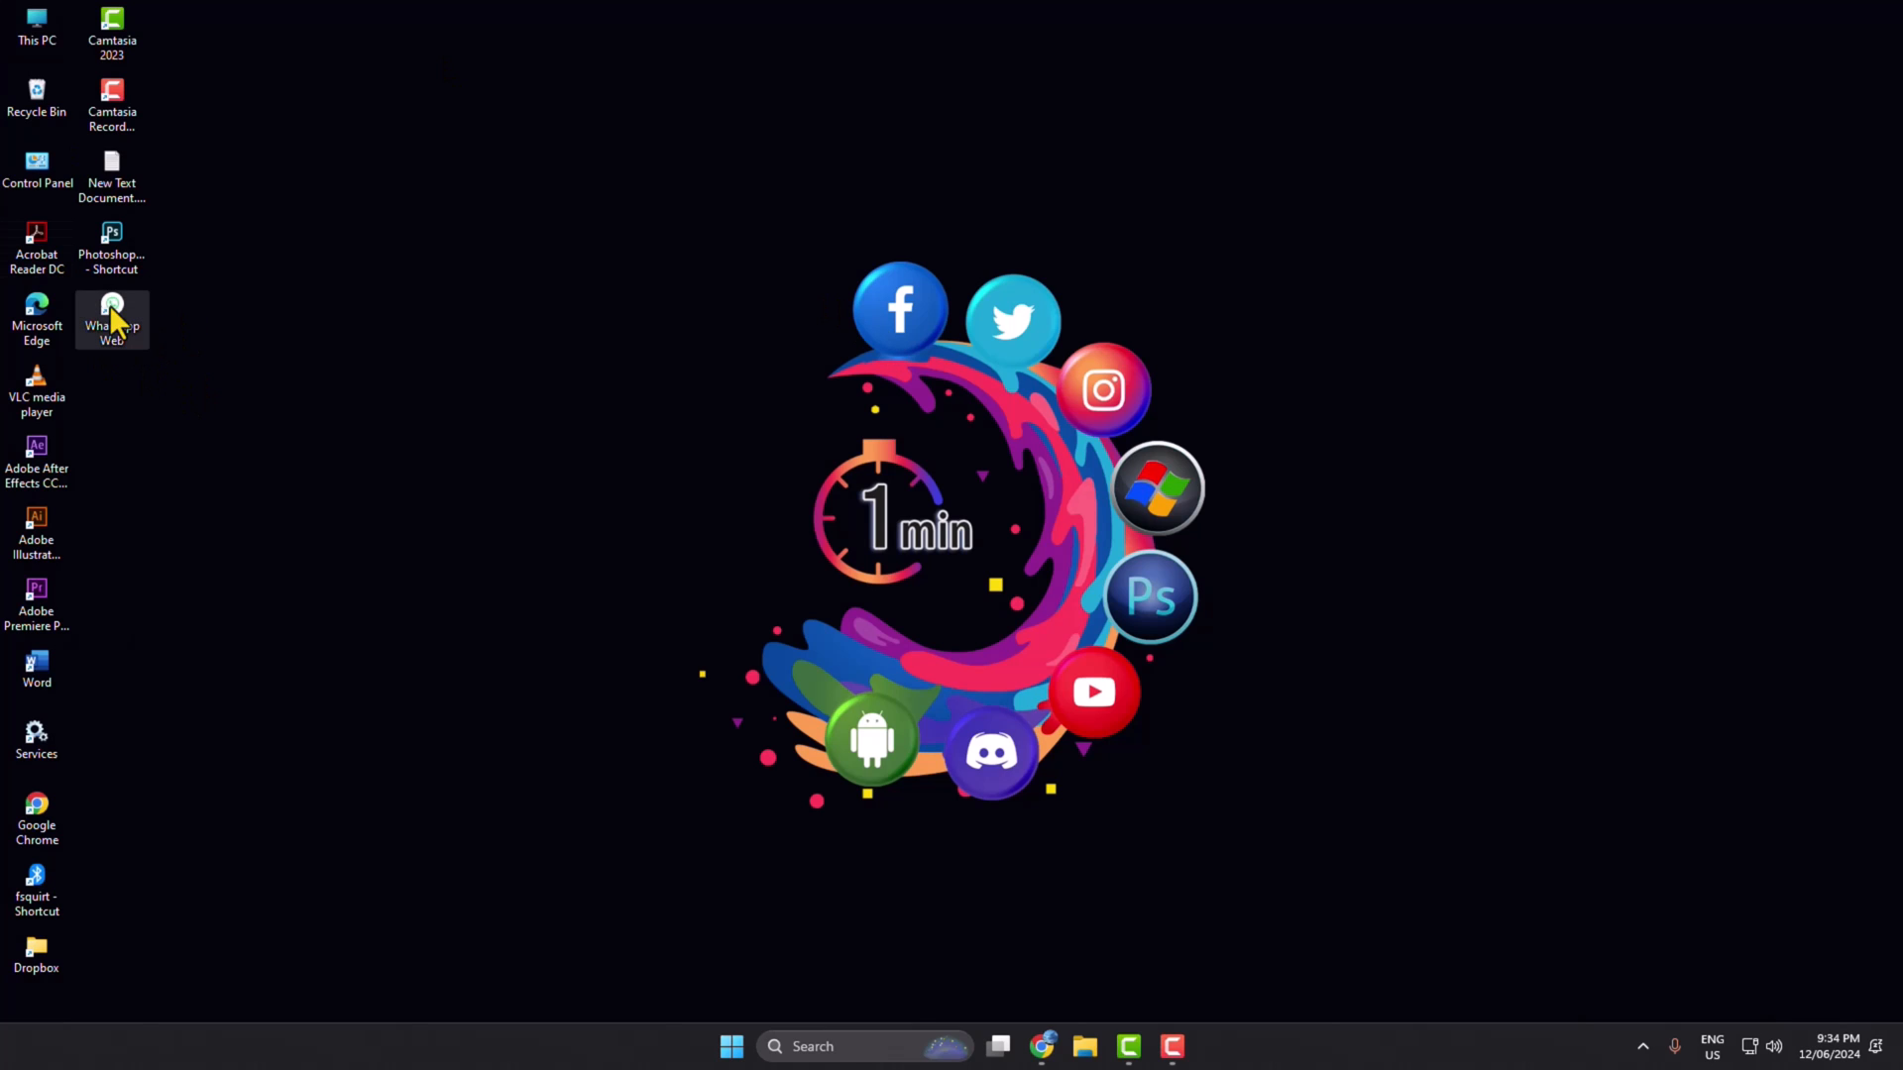
# Launch WhatsApp Web from its desktop shortcut and show the top chat (Nk).
pyautogui.doubleClick(111, 317)
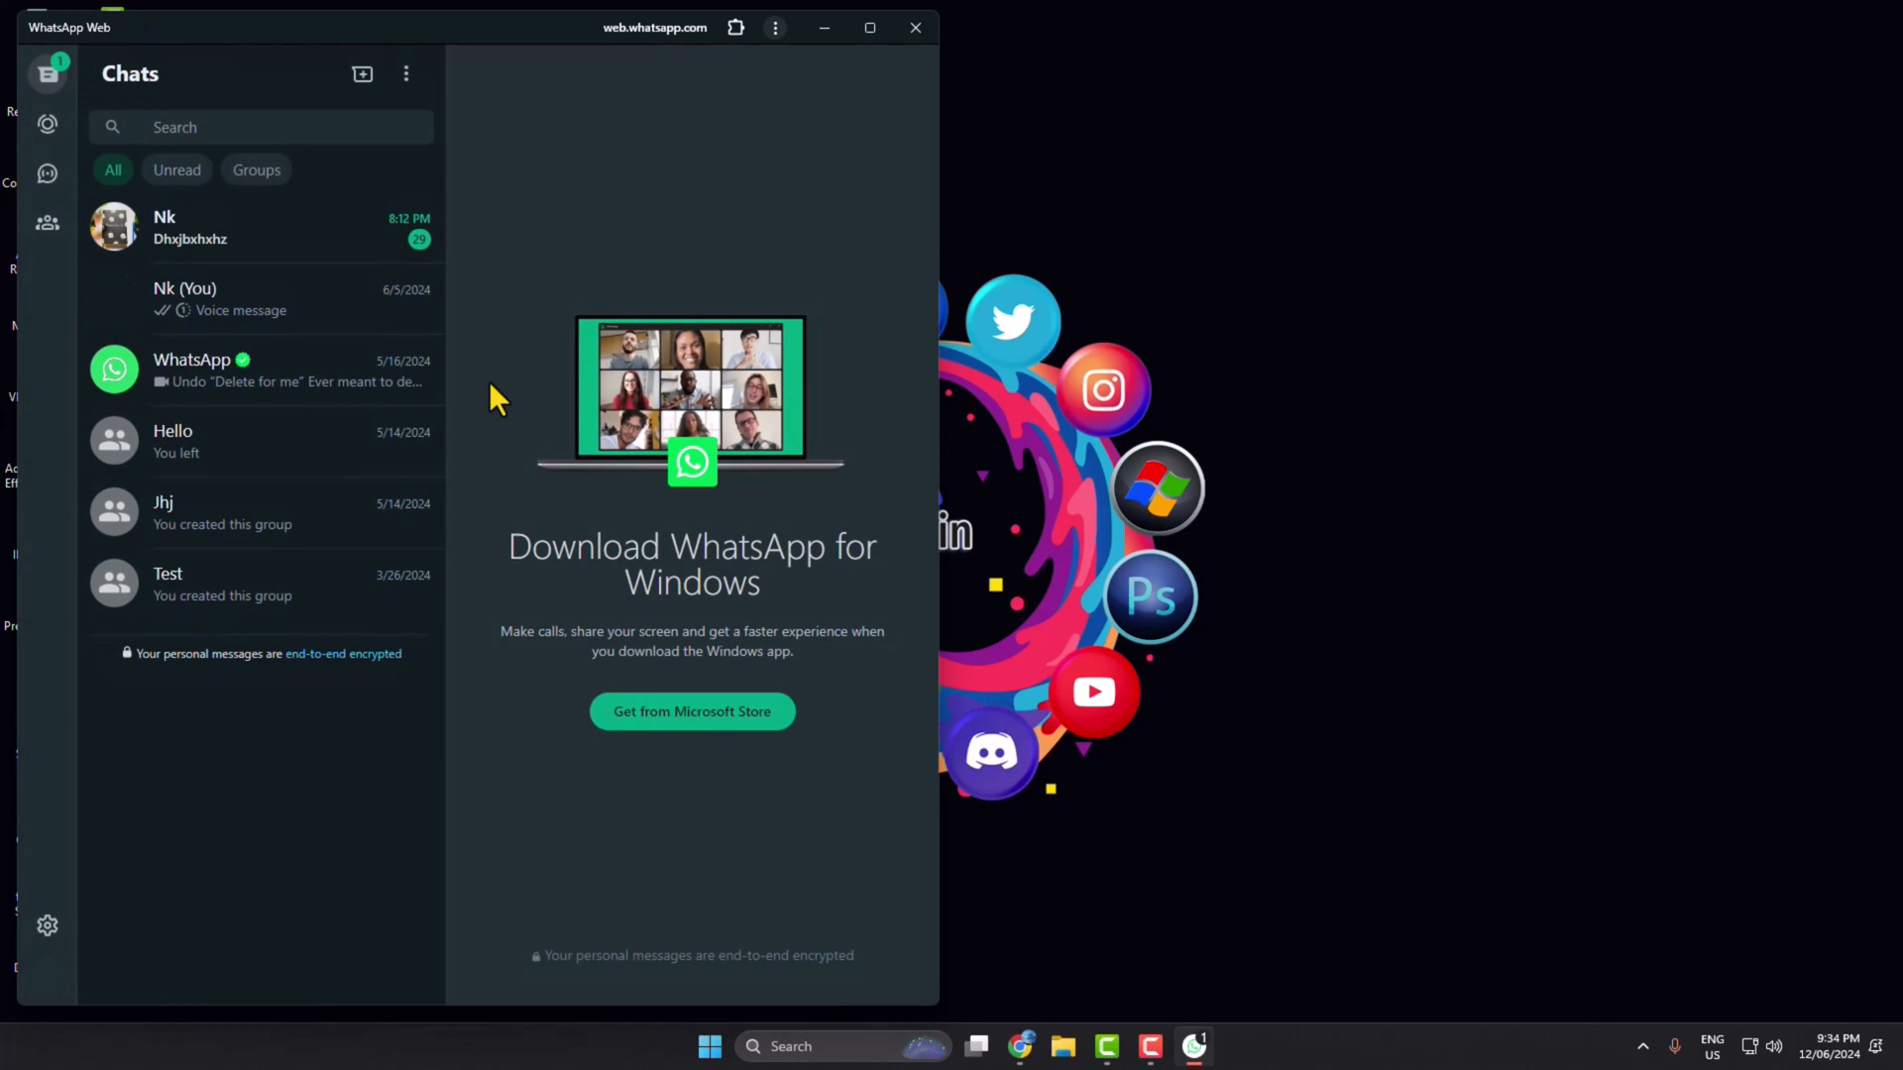
pyautogui.click(242, 226)
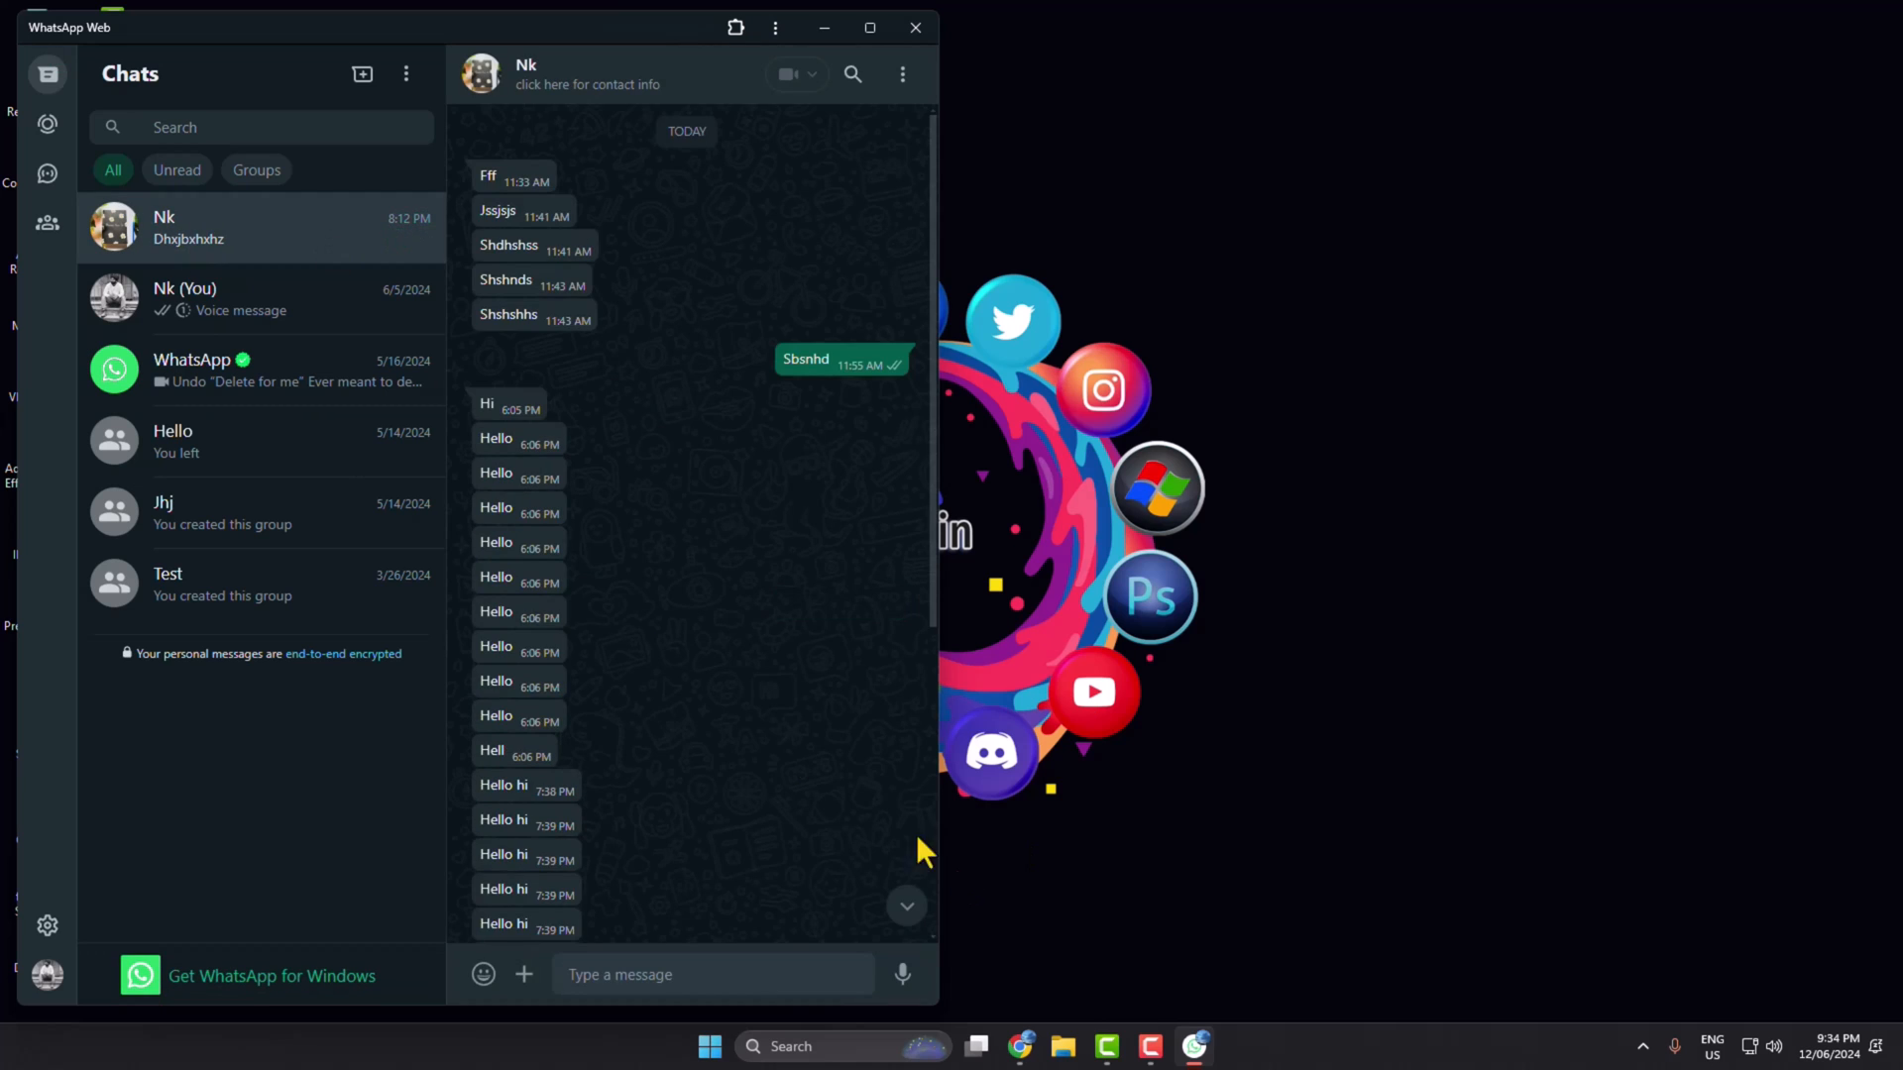